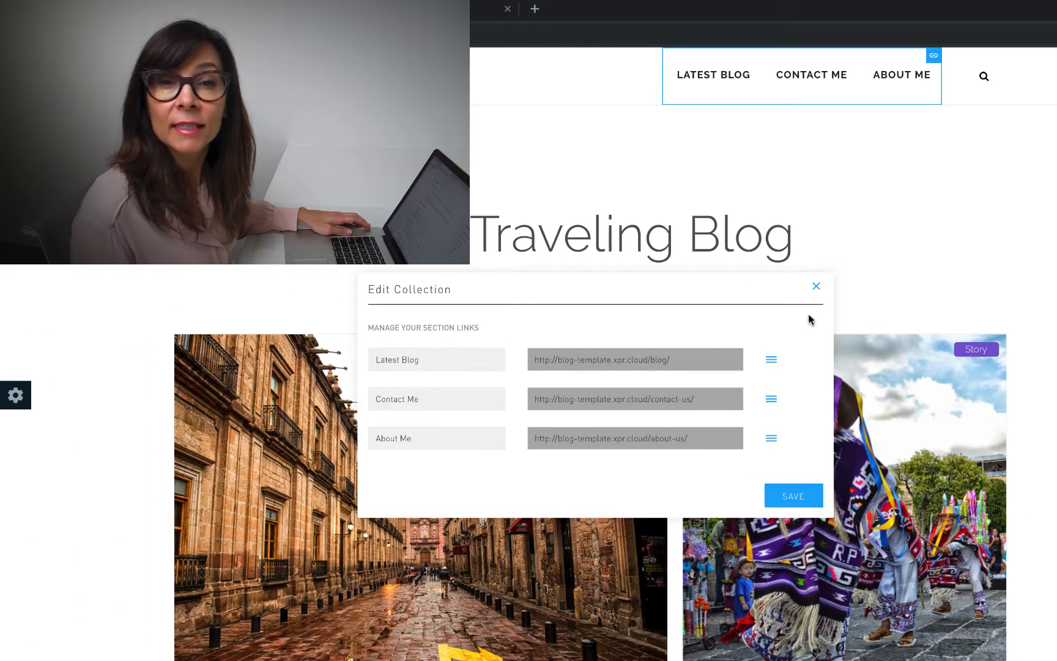
Close the section links editor and select the page heading for in-place editing.
{"action": "left_click", "coordinate": [817, 285]}
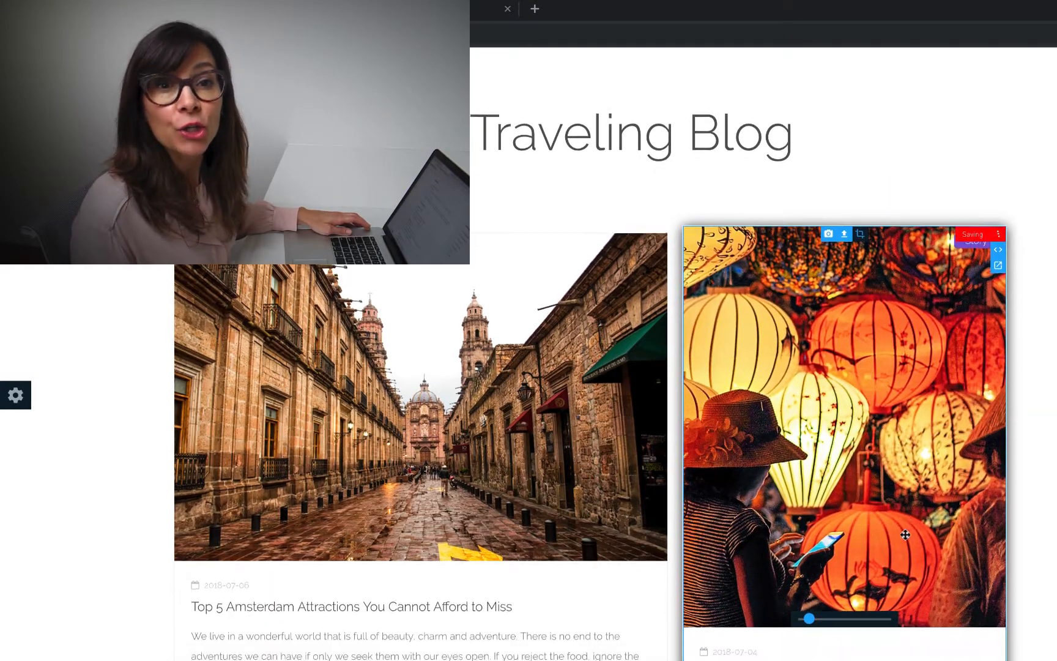
{"action": "scroll", "scroll_direction": "down", "scroll_amount": 3}
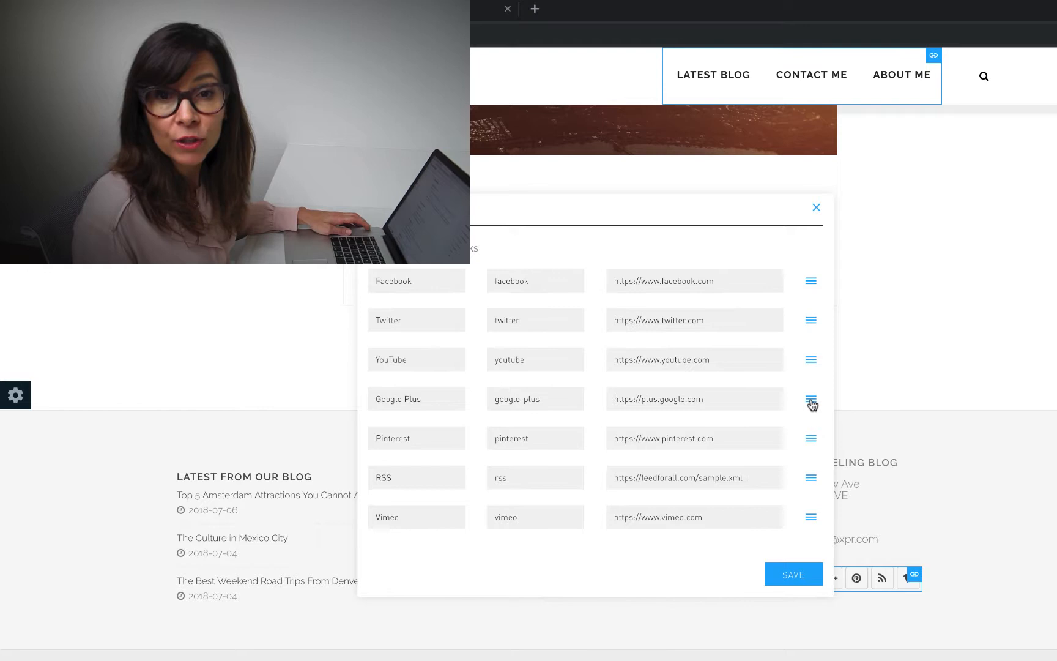
{"action": "left_click", "coordinate": [815, 206]}
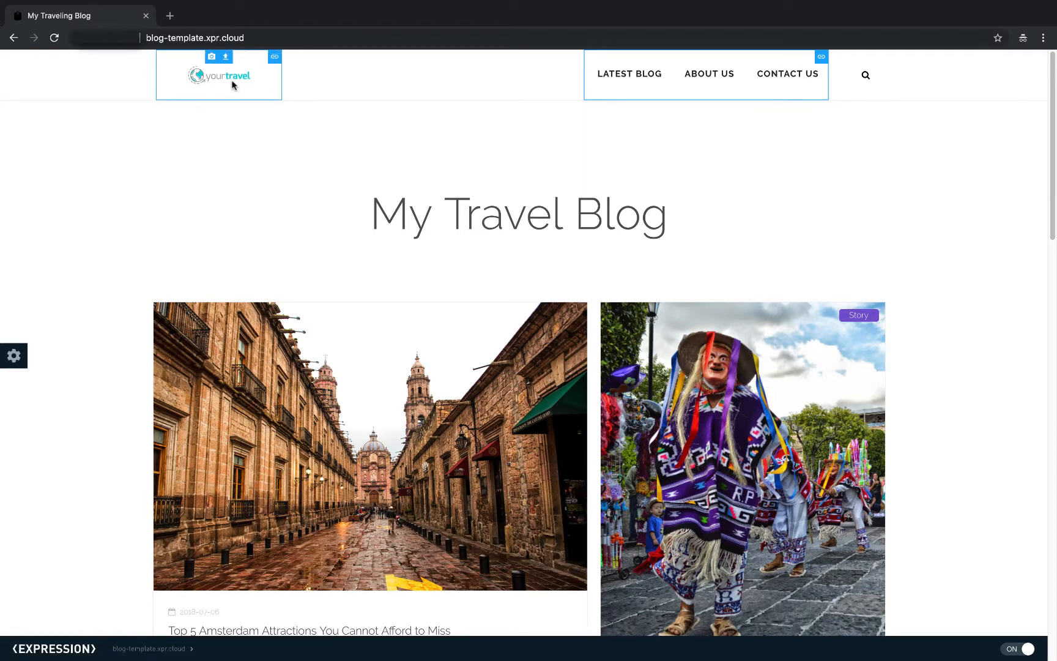
{"action": "left_click", "coordinate": [517, 213]}
{"action": "type", "text": "ing"}
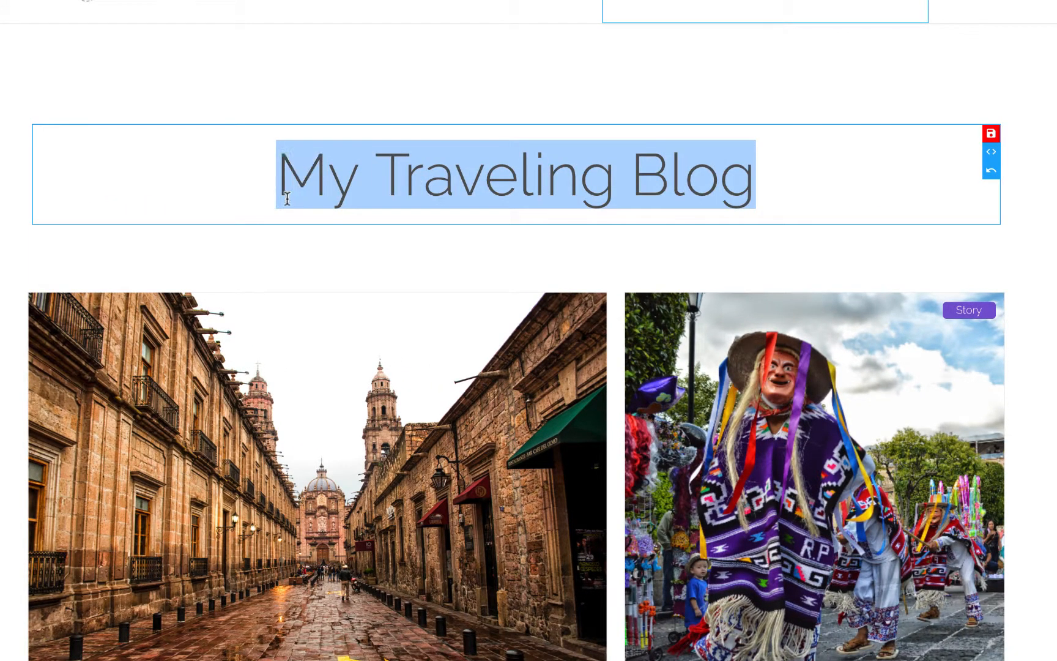
Rename the heading to 'My Traveling Blog', toggle bold on and off, save, and open its code.
{"action": "left_click", "coordinate": [376, 120]}
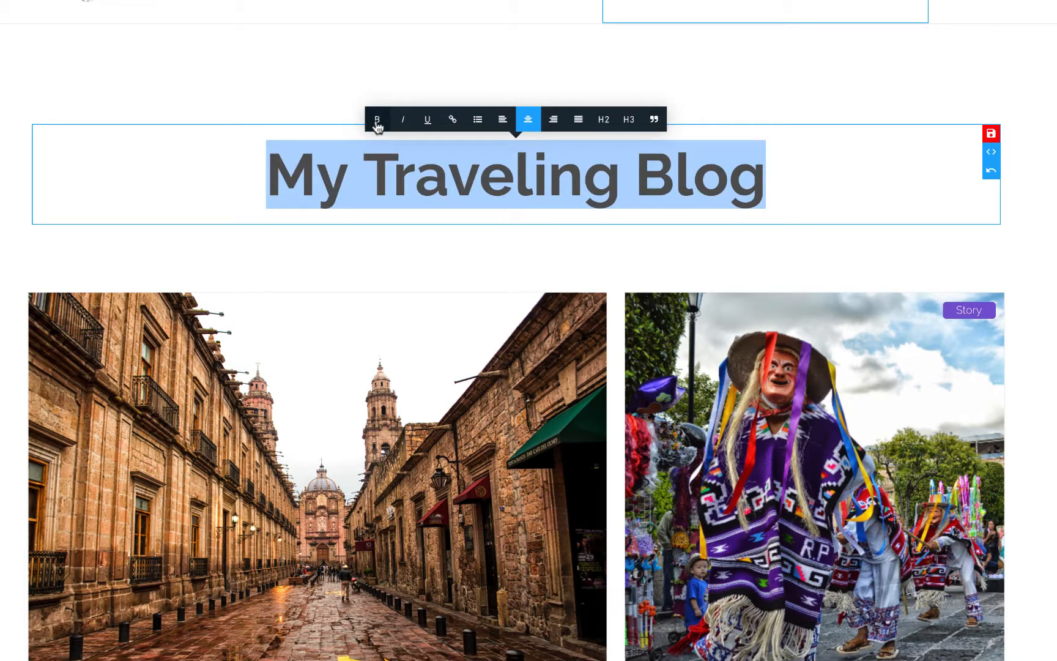
{"action": "left_click", "coordinate": [377, 119]}
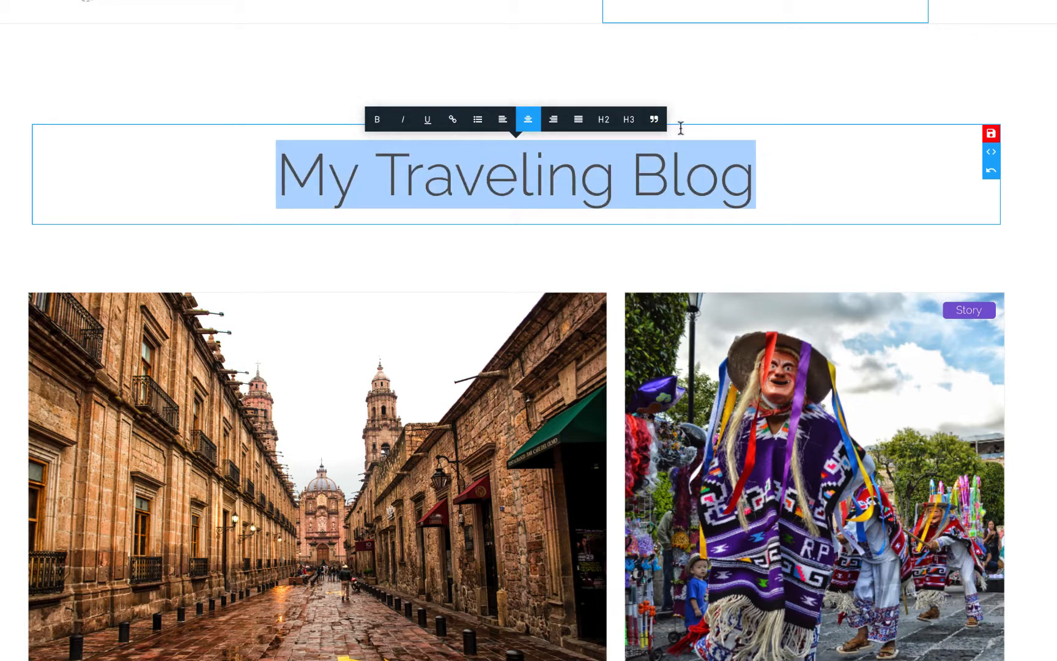
{"action": "mouse_move", "coordinate": [991, 134]}
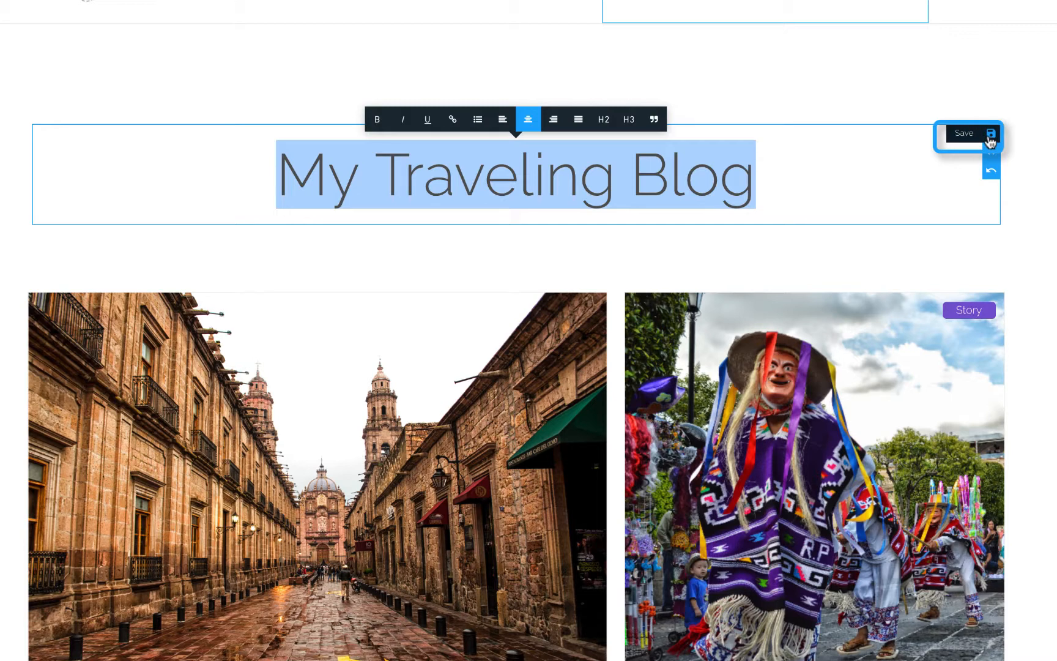
{"action": "left_click", "coordinate": [963, 133]}
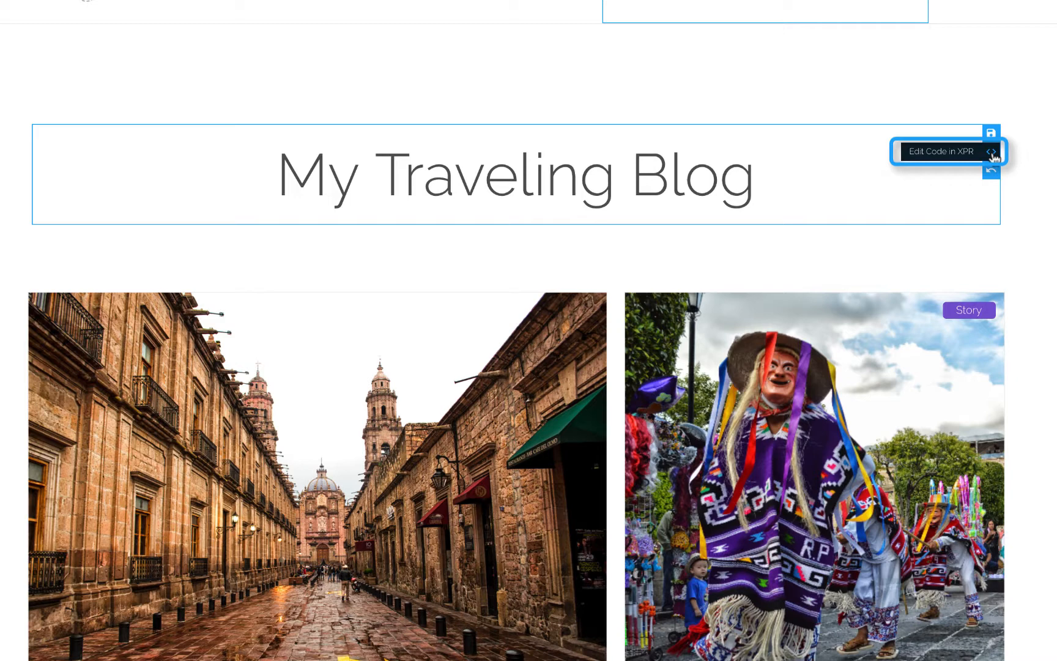
{"action": "left_click", "coordinate": [942, 150]}
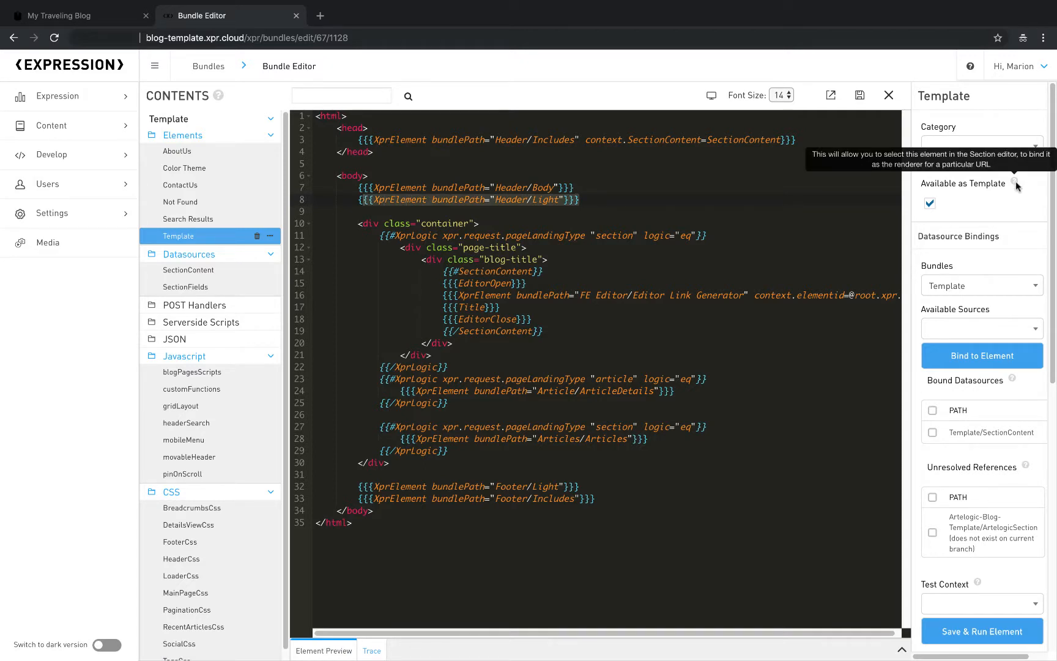
Check what the 'Available as Template' option does for the Template element.
{"action": "left_click", "coordinate": [979, 285]}
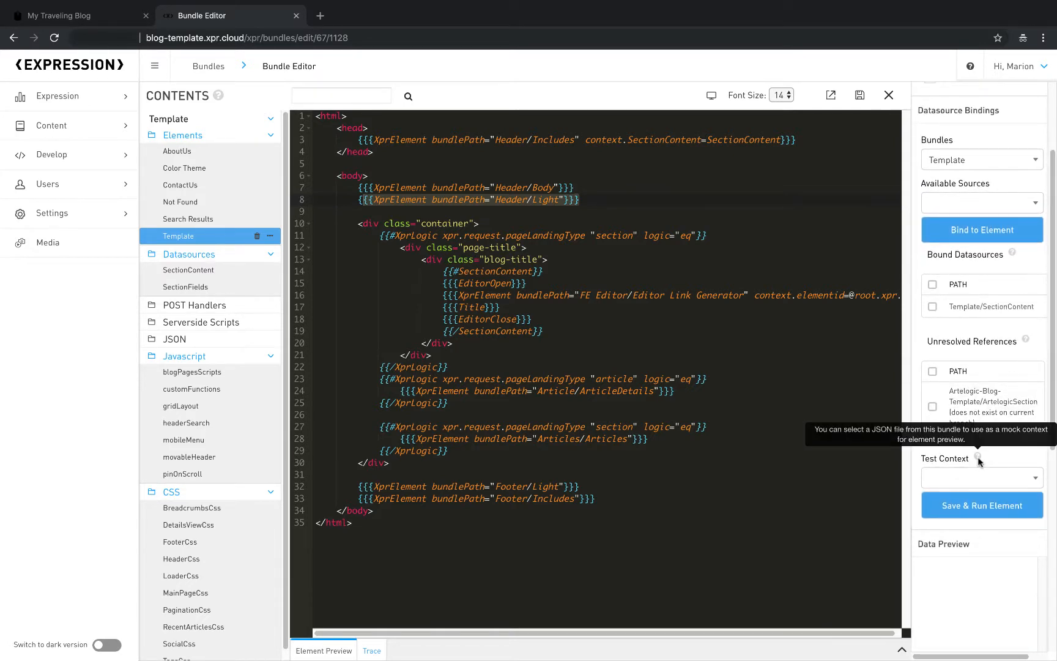
{"action": "mouse_move", "coordinate": [1001, 456]}
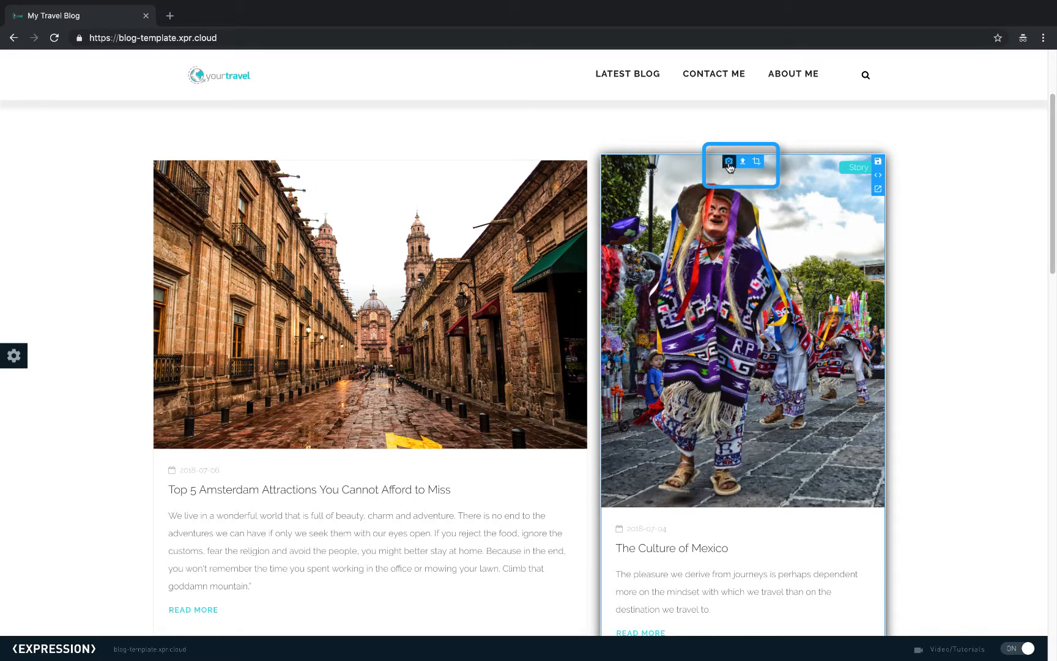
Replace The Culture of Mexico story photo with the face-painted woman image and save it.
{"action": "left_click", "coordinate": [742, 160]}
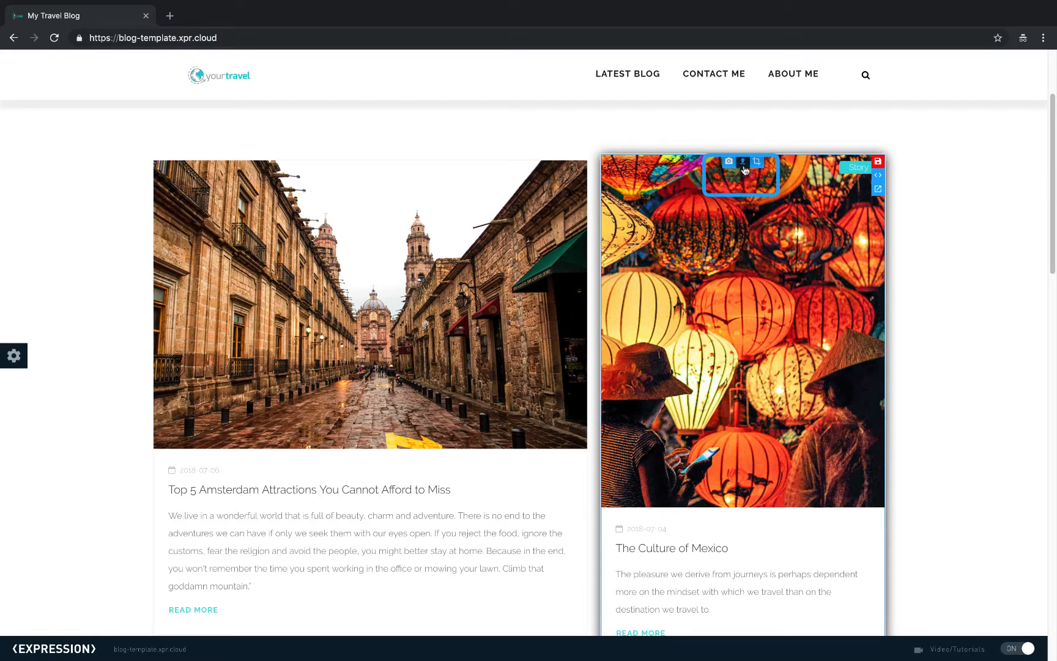
{"action": "left_click", "coordinate": [741, 162]}
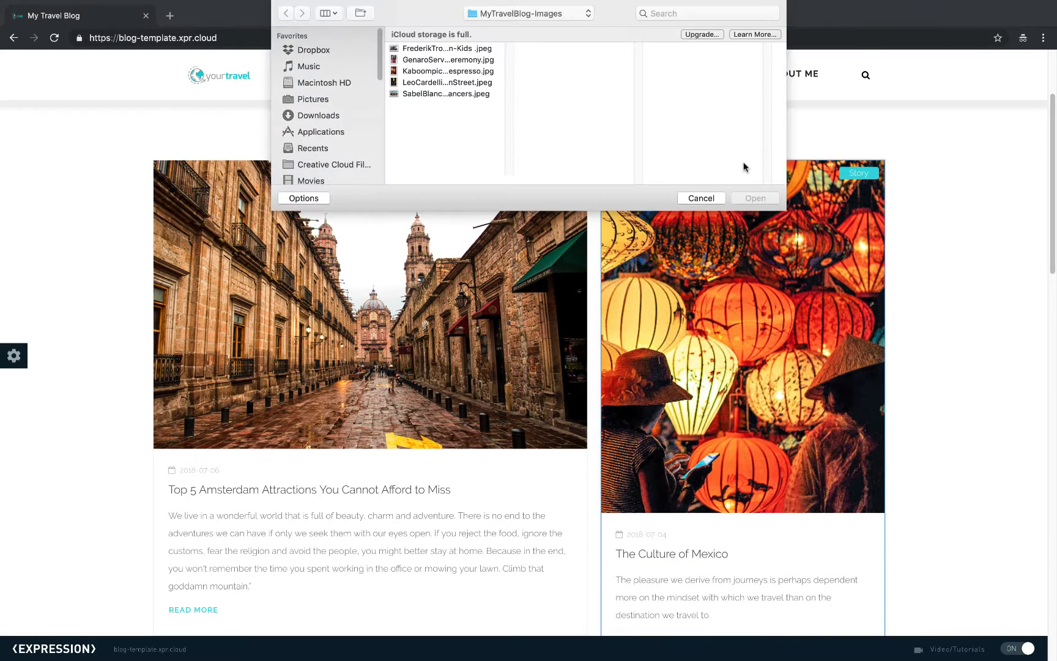
{"action": "left_click", "coordinate": [447, 59]}
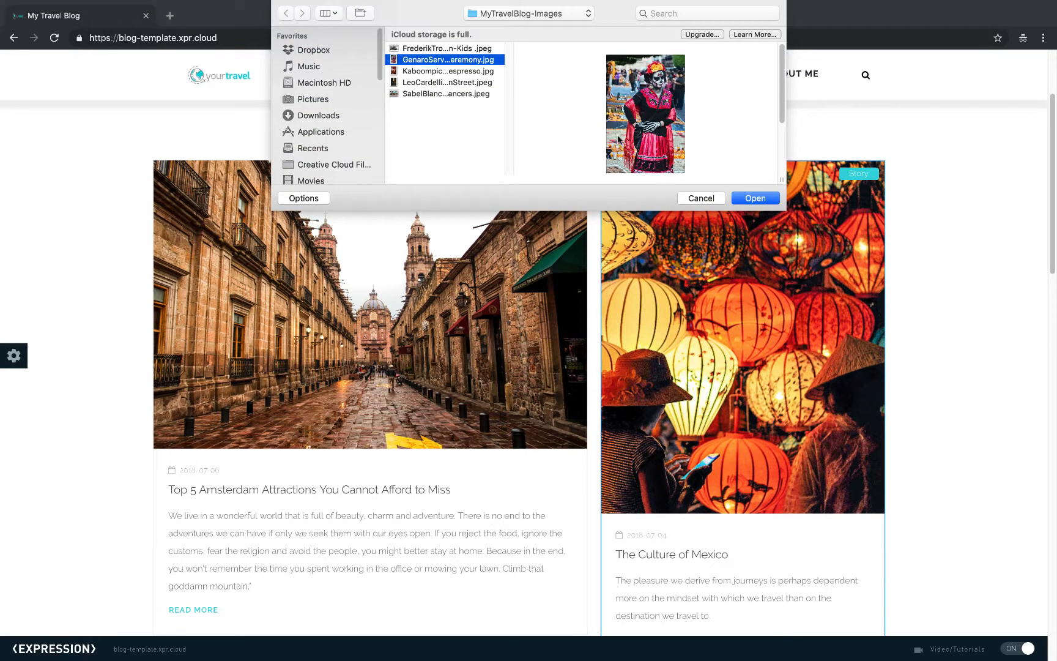
{"action": "left_click", "coordinate": [754, 198]}
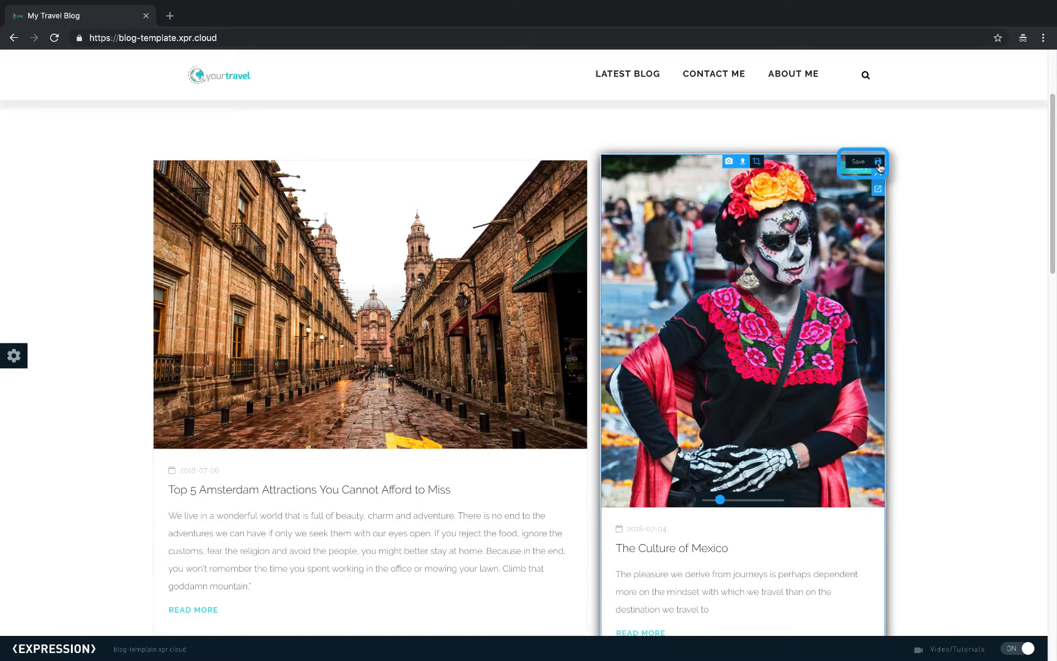
{"action": "left_click", "coordinate": [860, 161]}
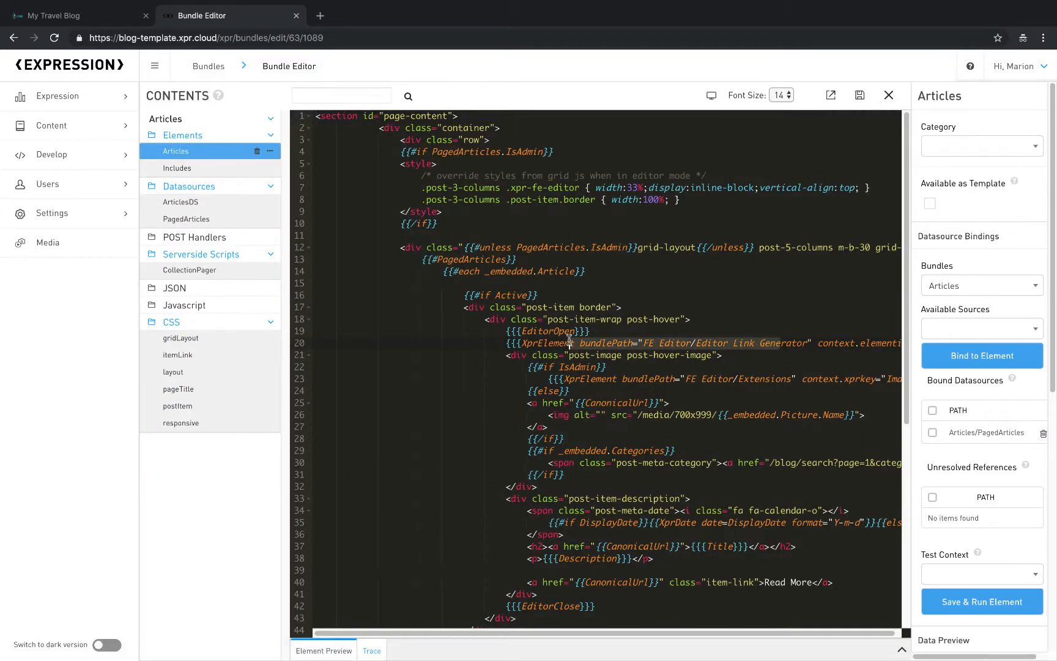
Look through the Articles code, return to the blog, and open The Culture of Mexico in the Article Editor.
{"action": "scroll", "scroll_direction": "down", "scroll_amount": 3}
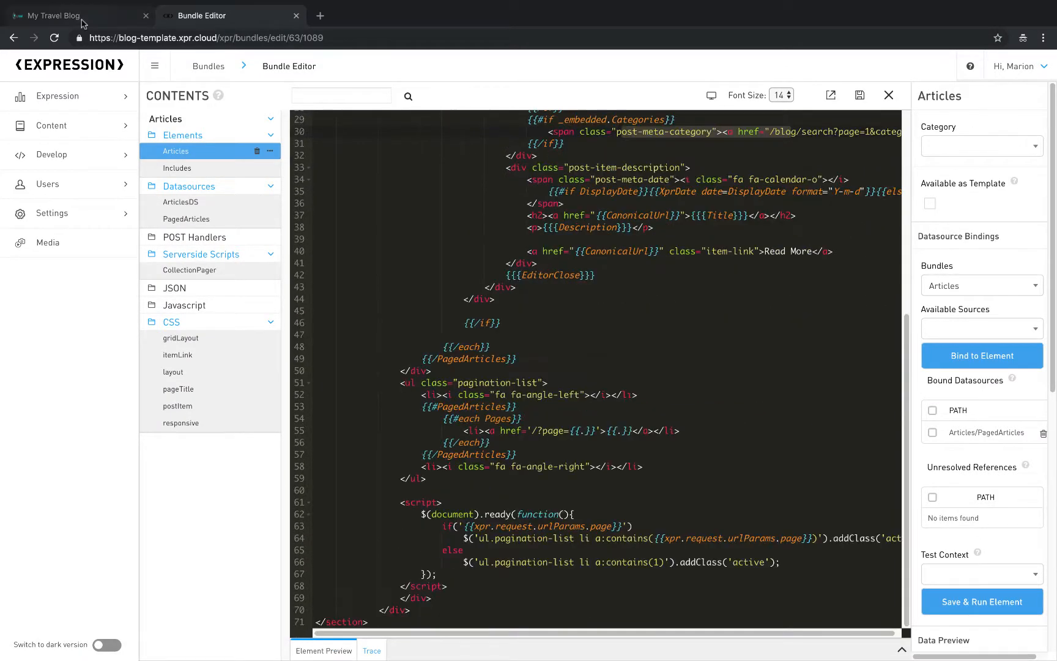
{"action": "left_click", "coordinate": [74, 15]}
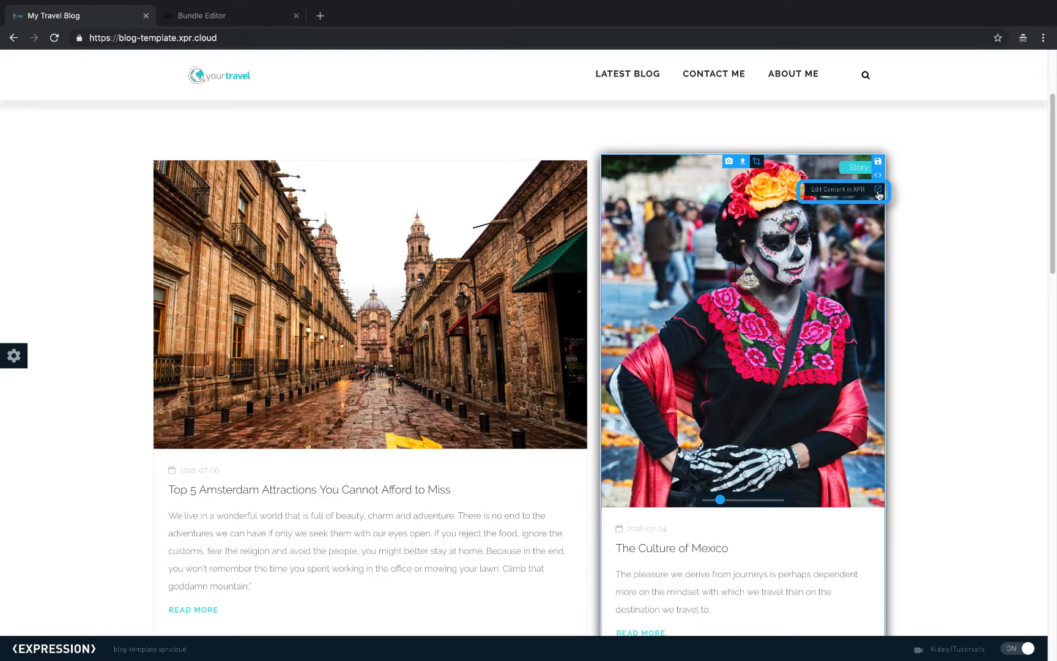
{"action": "left_click", "coordinate": [838, 190]}
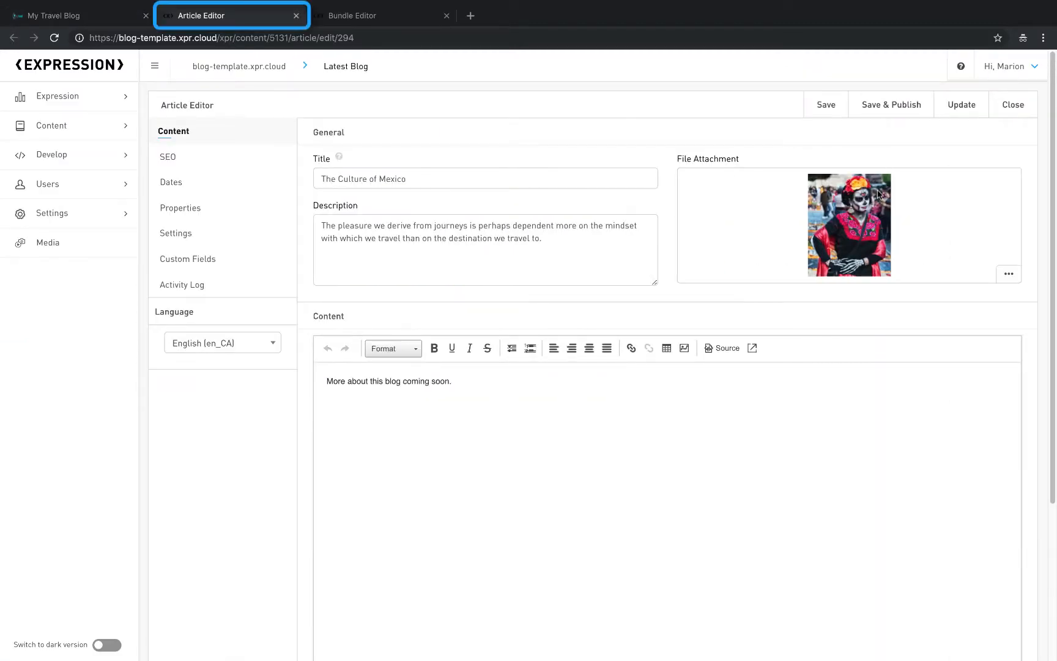
{"action": "mouse_move", "coordinate": [240, 18]}
{"action": "type", "text": " City"}
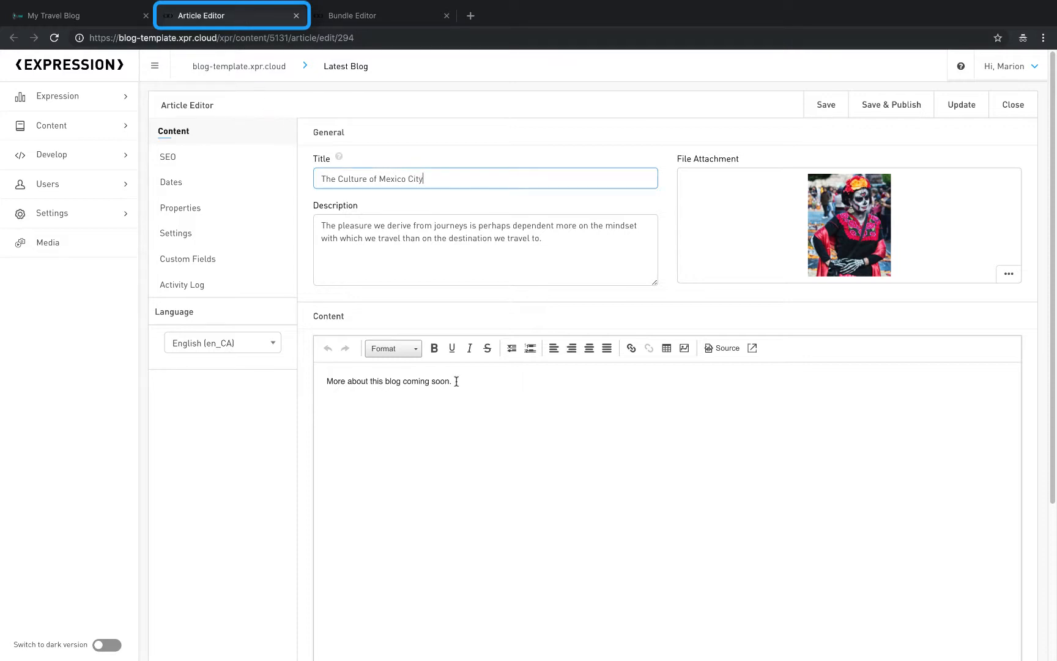
Make the words 'coming soon.' bold in the article body.
{"action": "left_click_drag", "start_coordinate": [401, 382], "coordinate": [453, 381]}
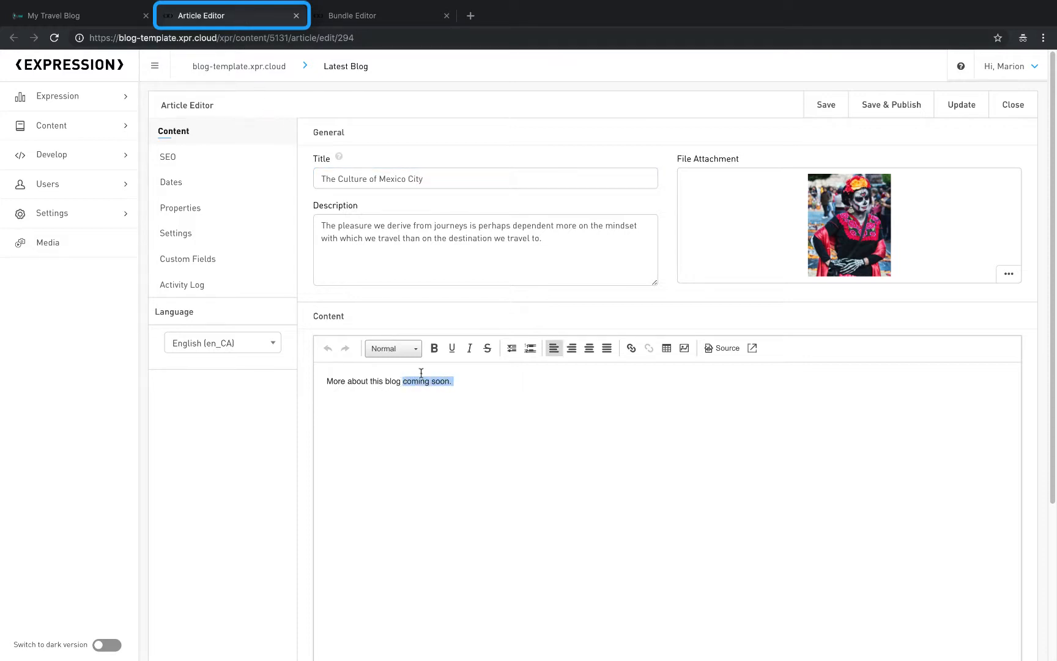
{"action": "left_click", "coordinate": [435, 348]}
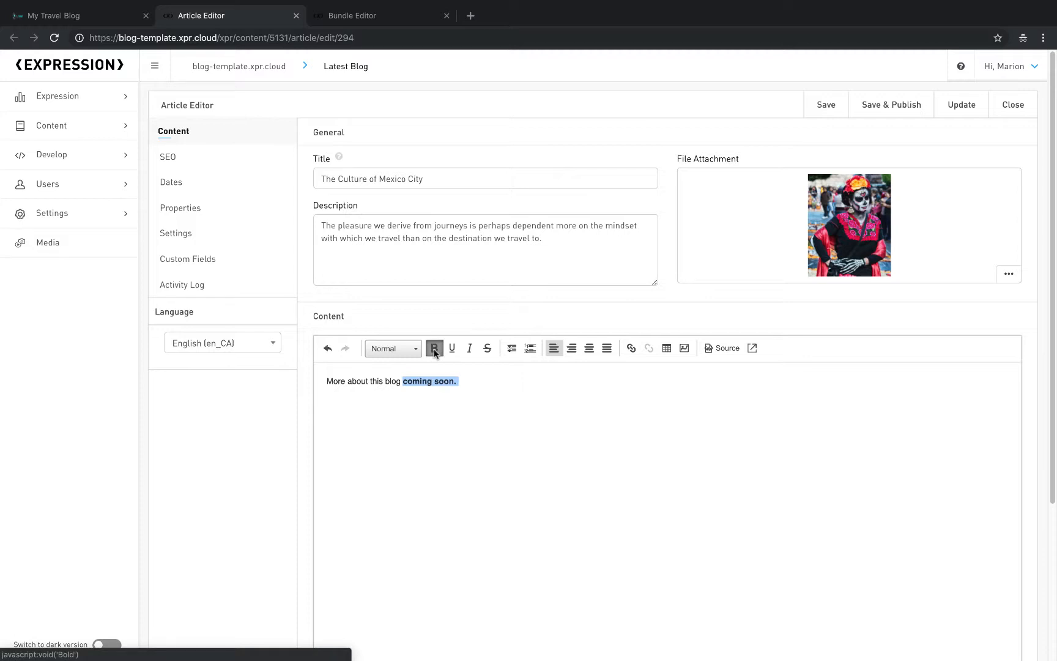
{"action": "left_click", "coordinate": [434, 348]}
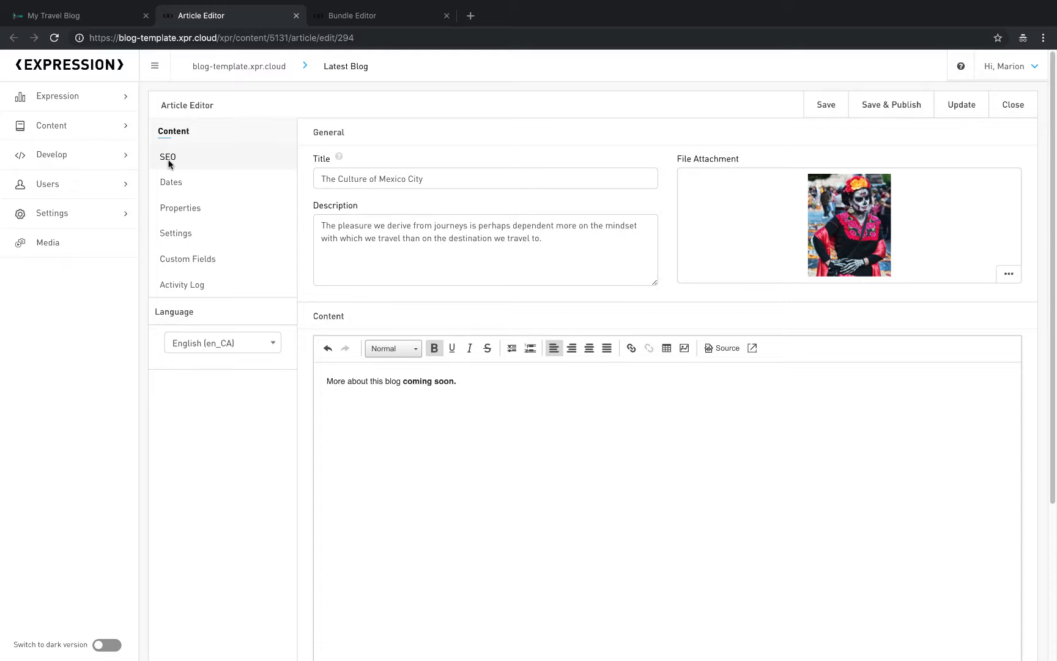
Browse the SEO, Properties and Custom Fields tabs, then save and publish the article.
{"action": "left_click", "coordinate": [167, 157]}
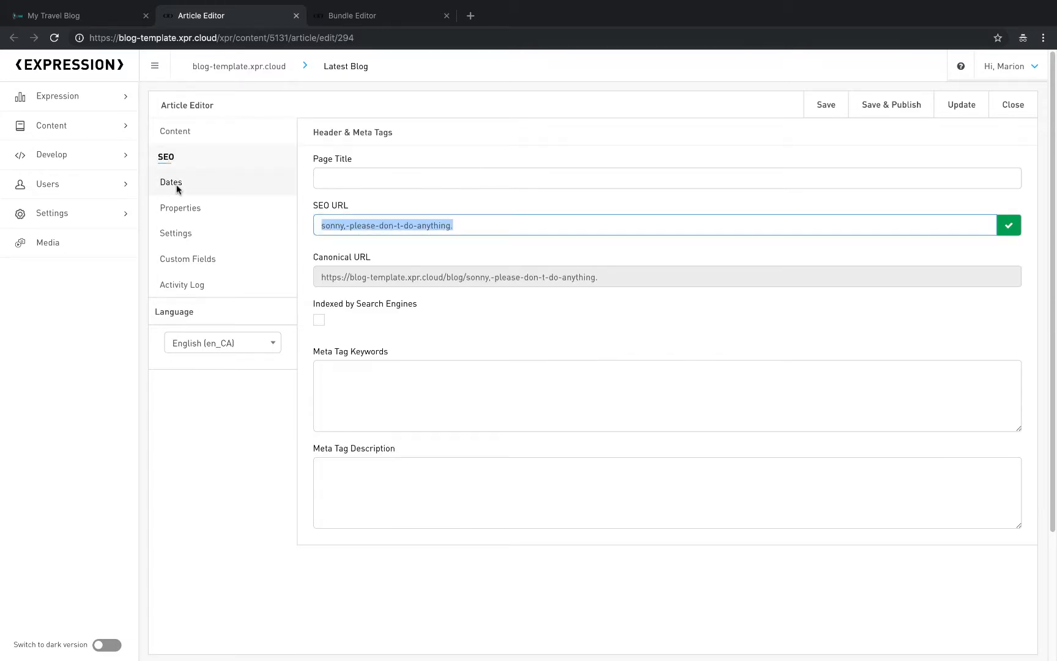
{"action": "left_click", "coordinate": [179, 208]}
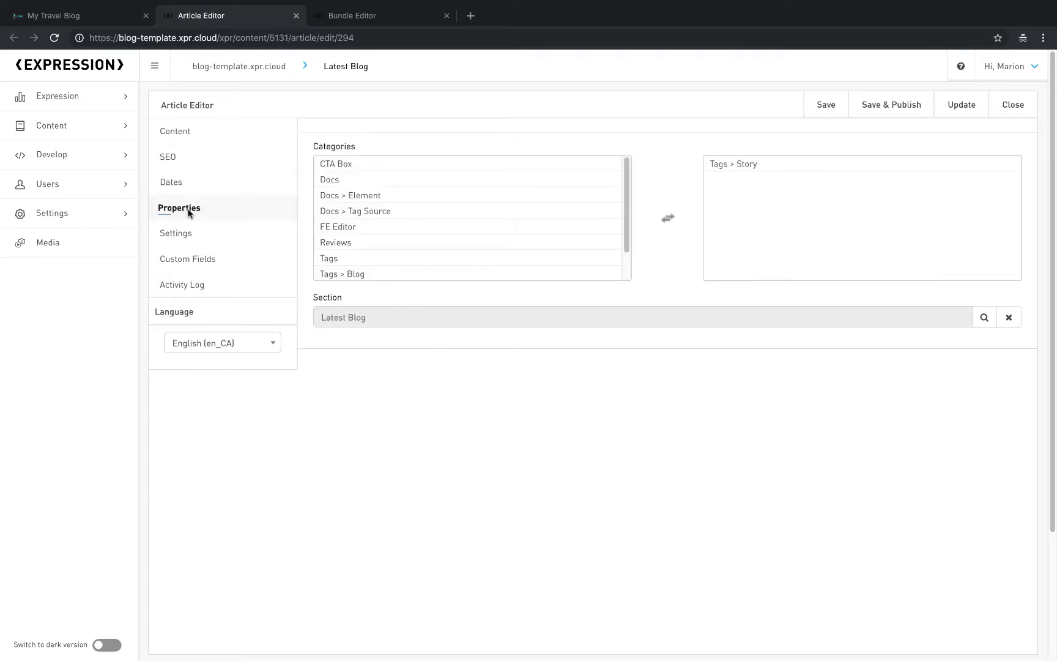
{"action": "left_click", "coordinate": [187, 258]}
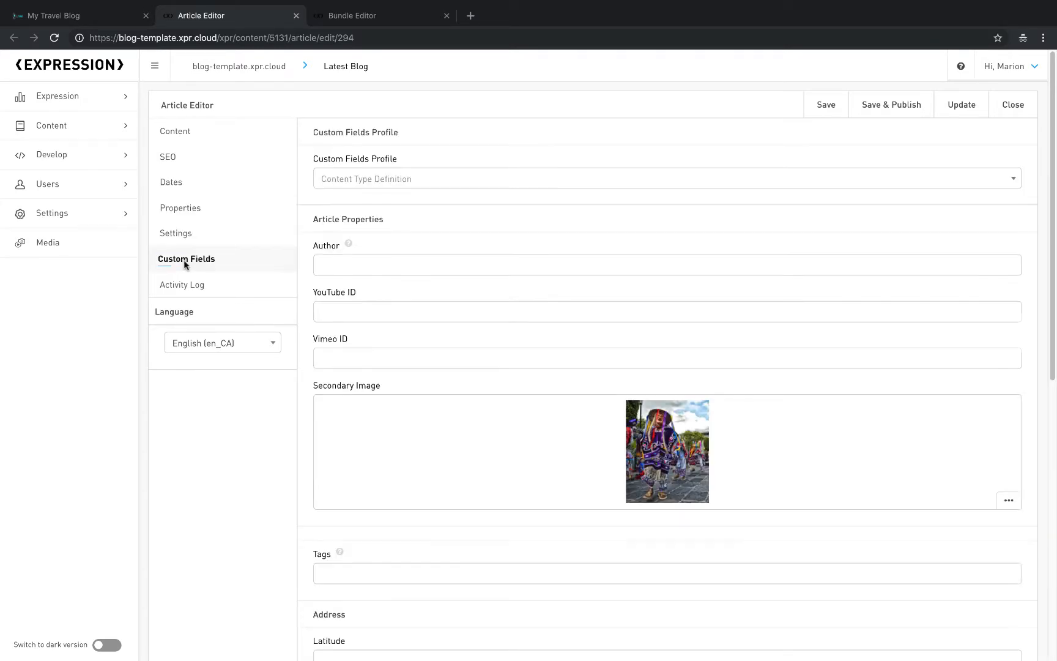
{"action": "left_click", "coordinate": [174, 131]}
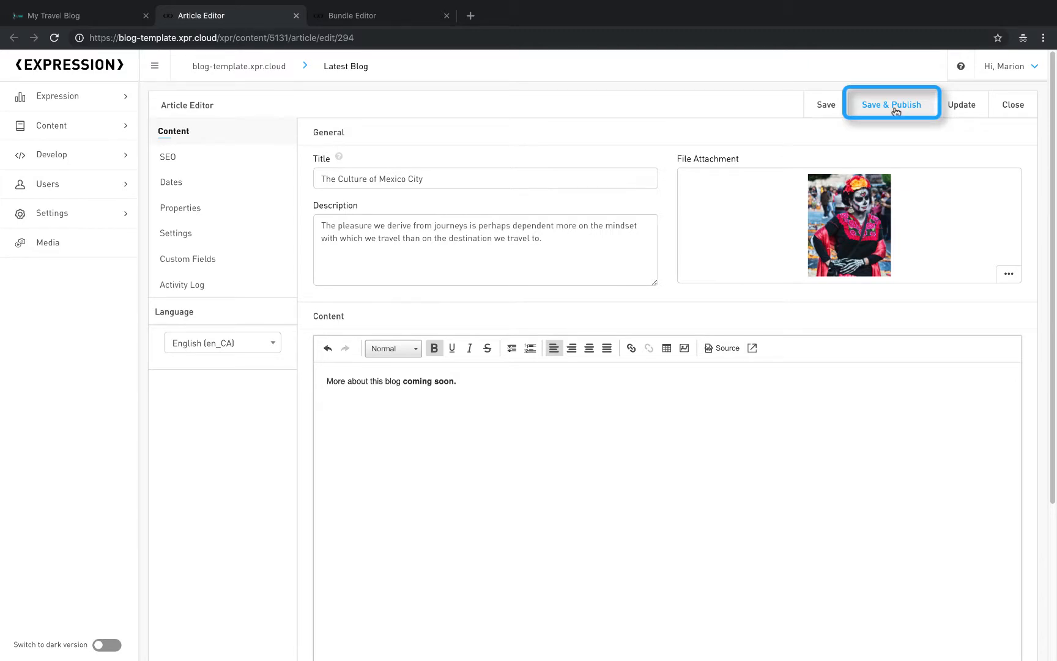
{"action": "left_click", "coordinate": [892, 105]}
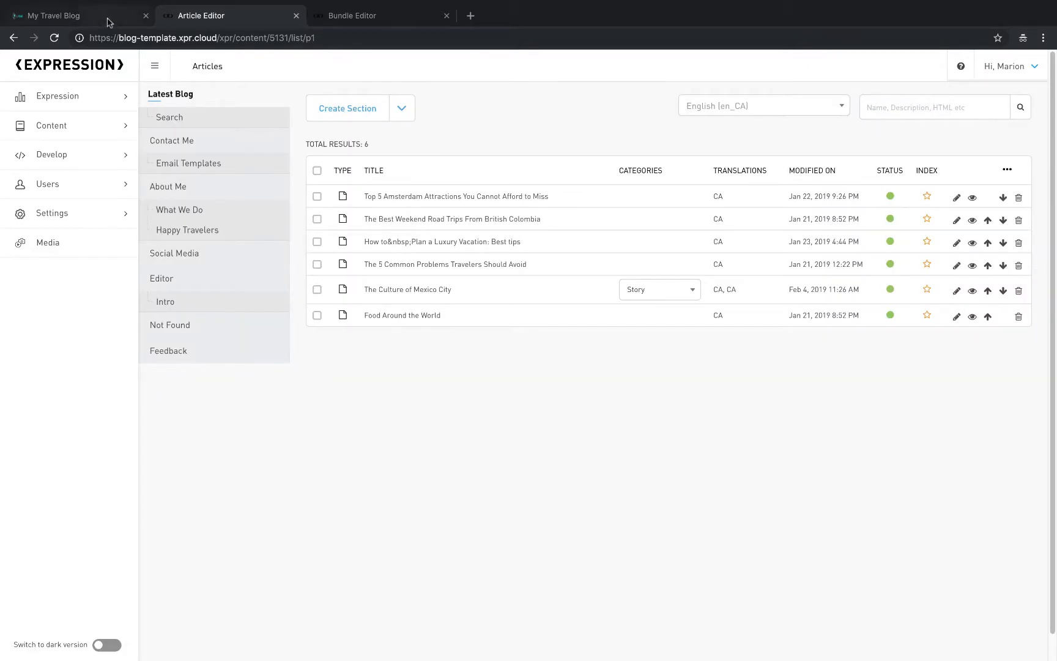
Return to the live My Traveling Blog homepage with in-place editing on.
{"action": "left_click", "coordinate": [61, 15]}
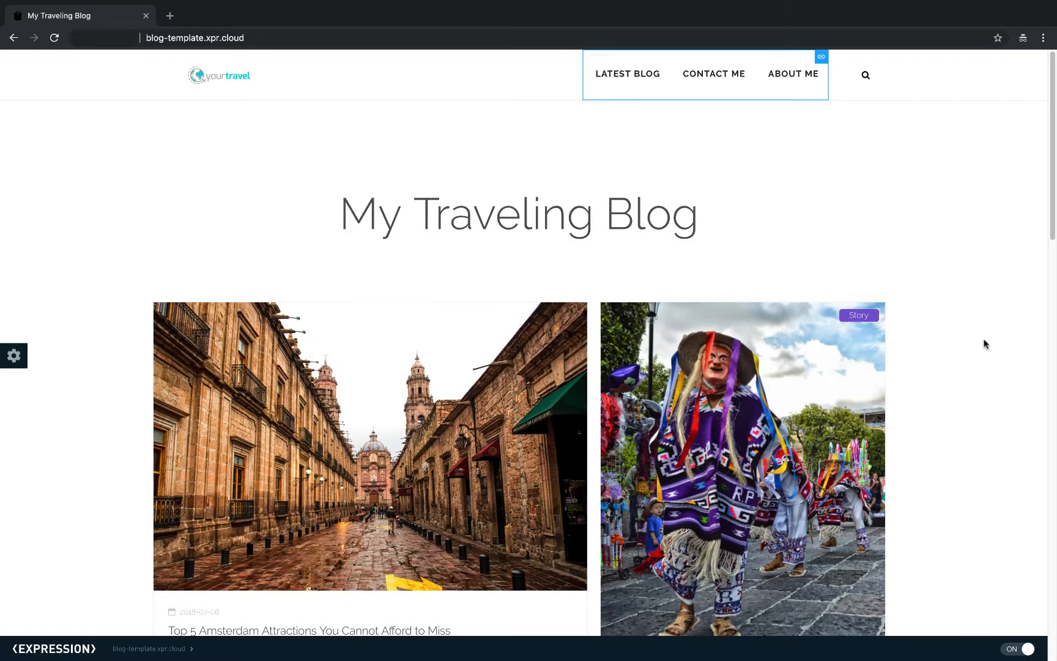
{"action": "scroll", "scroll_direction": "down", "scroll_amount": 3}
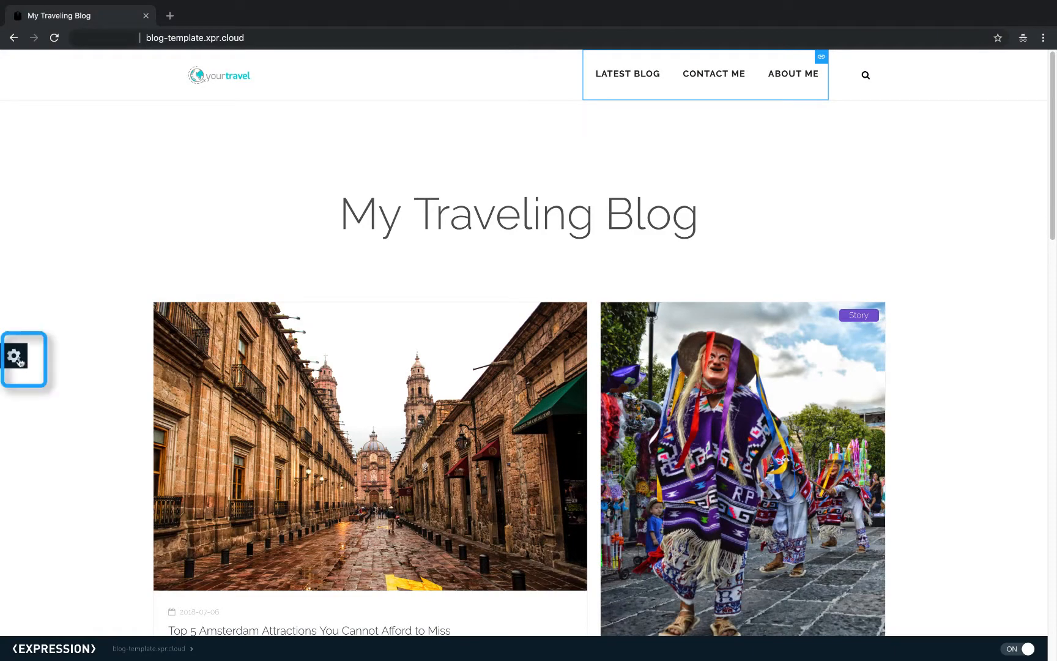
Visit the About Us page via the site settings Sitemap and start editing its heading.
{"action": "left_click", "coordinate": [24, 358]}
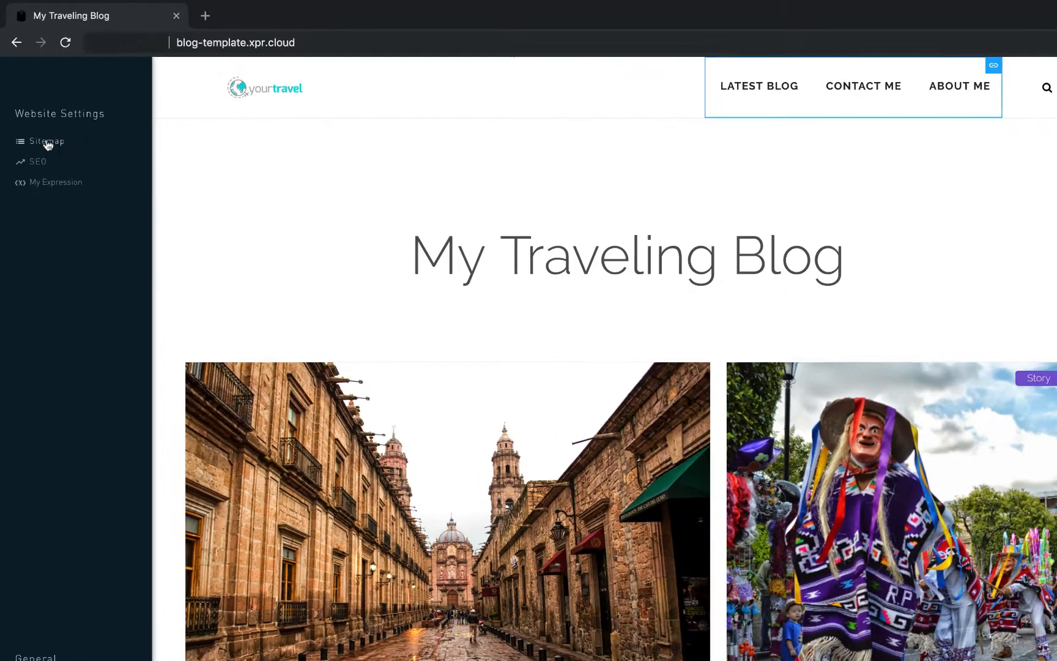
{"action": "left_click", "coordinate": [47, 141]}
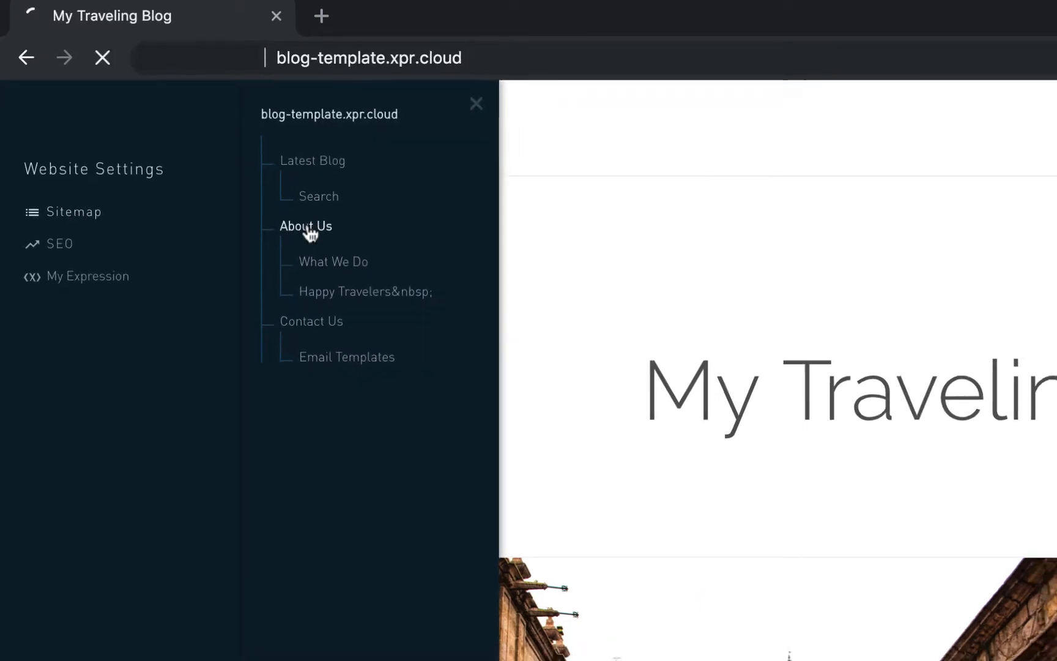
{"action": "left_click", "coordinate": [305, 226]}
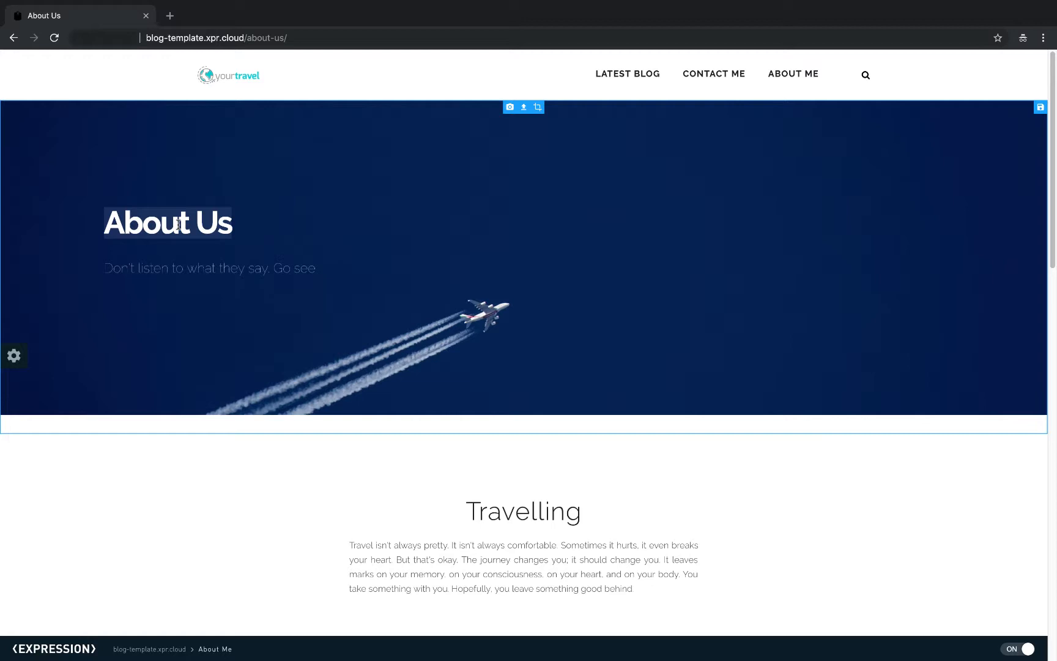
{"action": "double_click", "coordinate": [212, 222]}
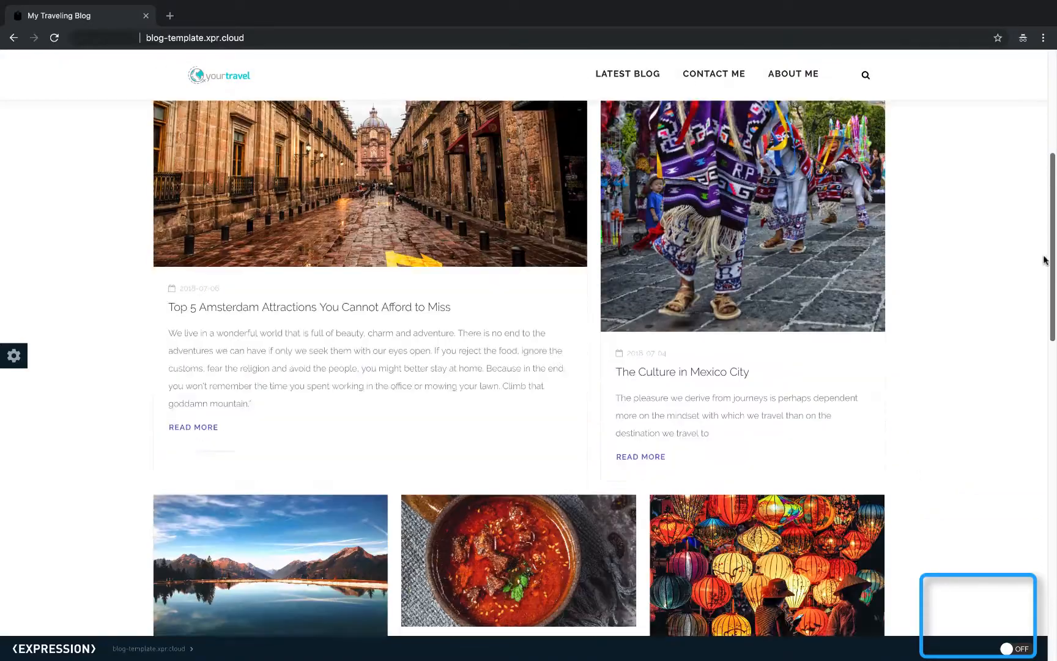
Switch in-place editing back on for the blog homepage.
{"action": "scroll", "scroll_direction": "down", "scroll_amount": 3}
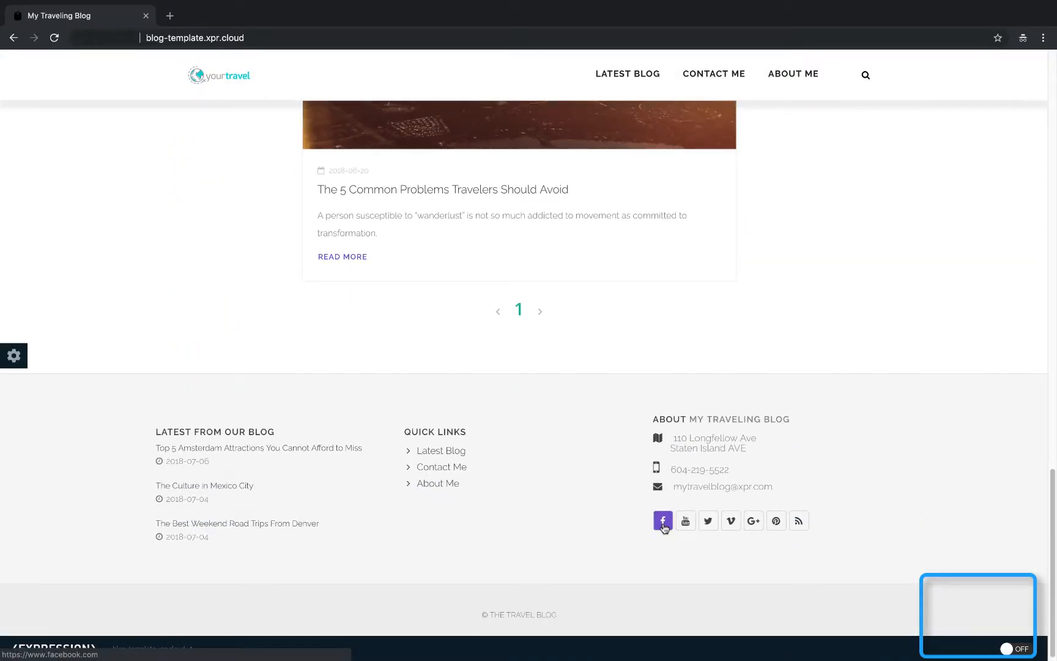
{"action": "left_click", "coordinate": [662, 520]}
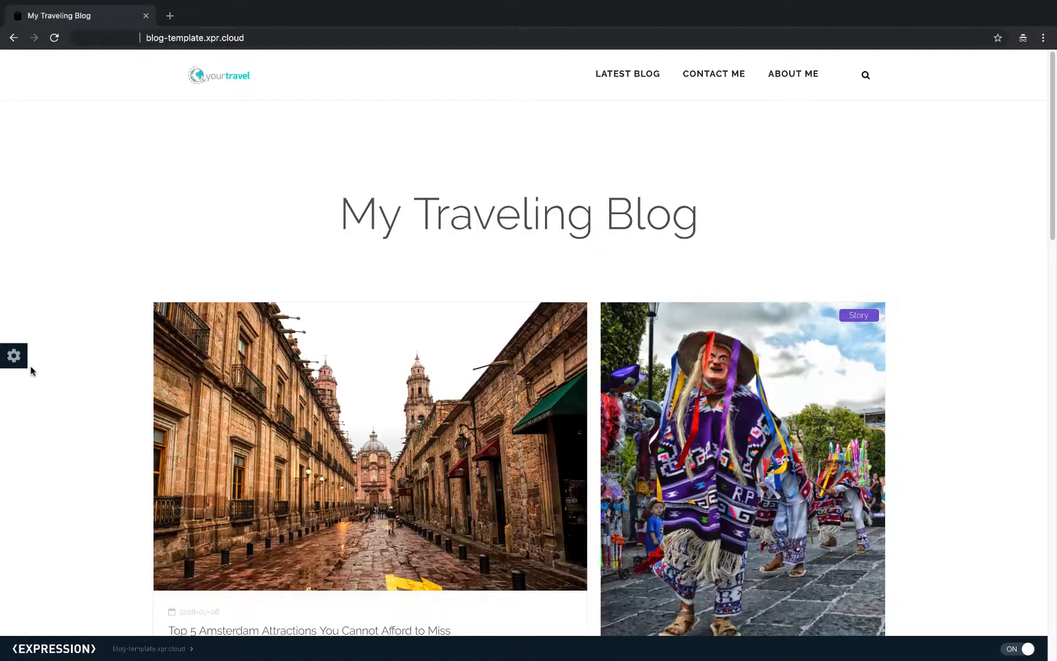
Append ', photography,' to the site's Meta Tag Keywords in SEO settings and save.
{"action": "left_click", "coordinate": [13, 355]}
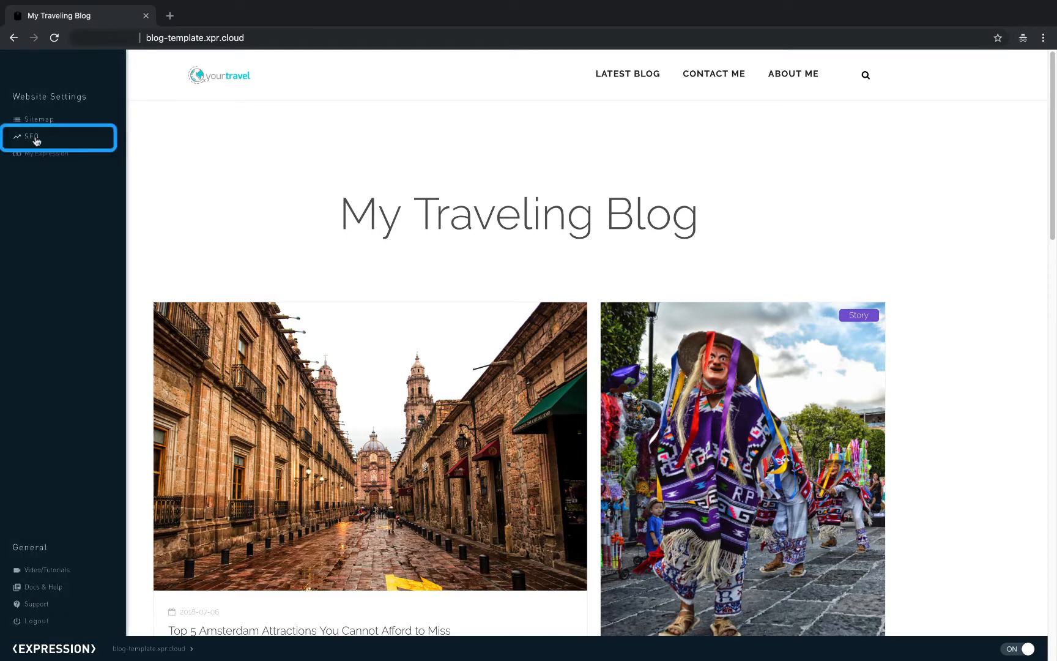
{"action": "left_click", "coordinate": [33, 137]}
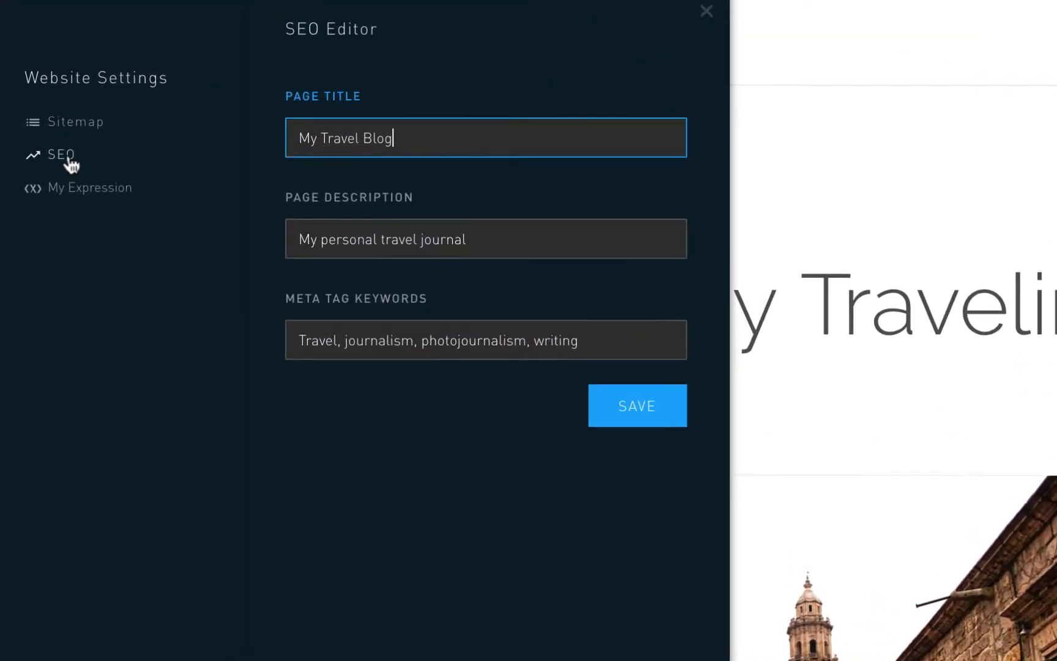
{"action": "type", "text": ", ph"}
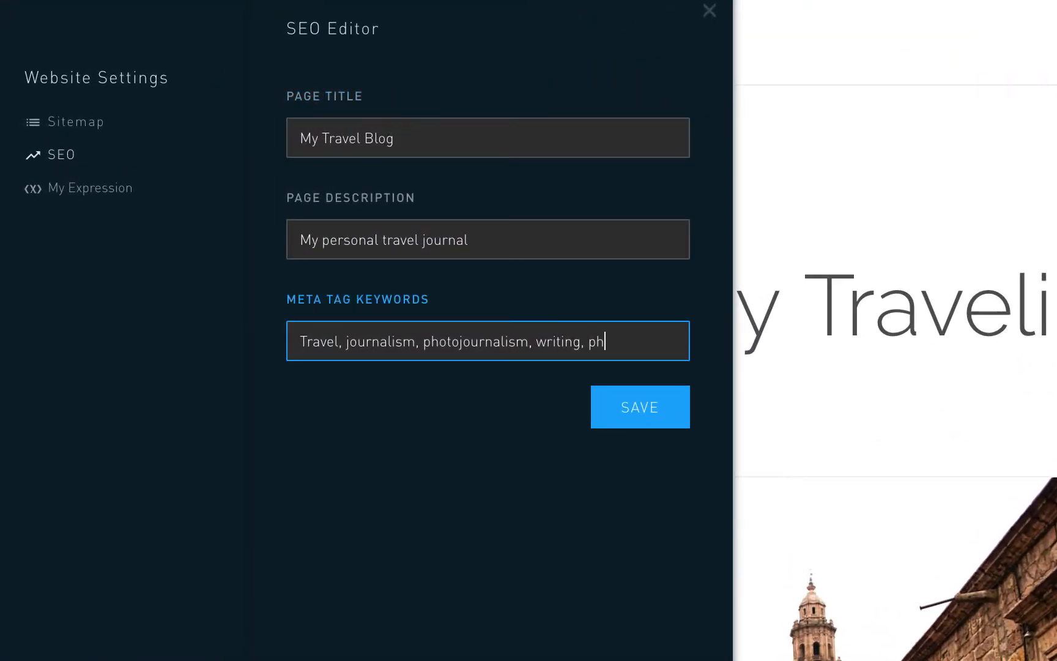
{"action": "type", "text": "otography, personal grow"}
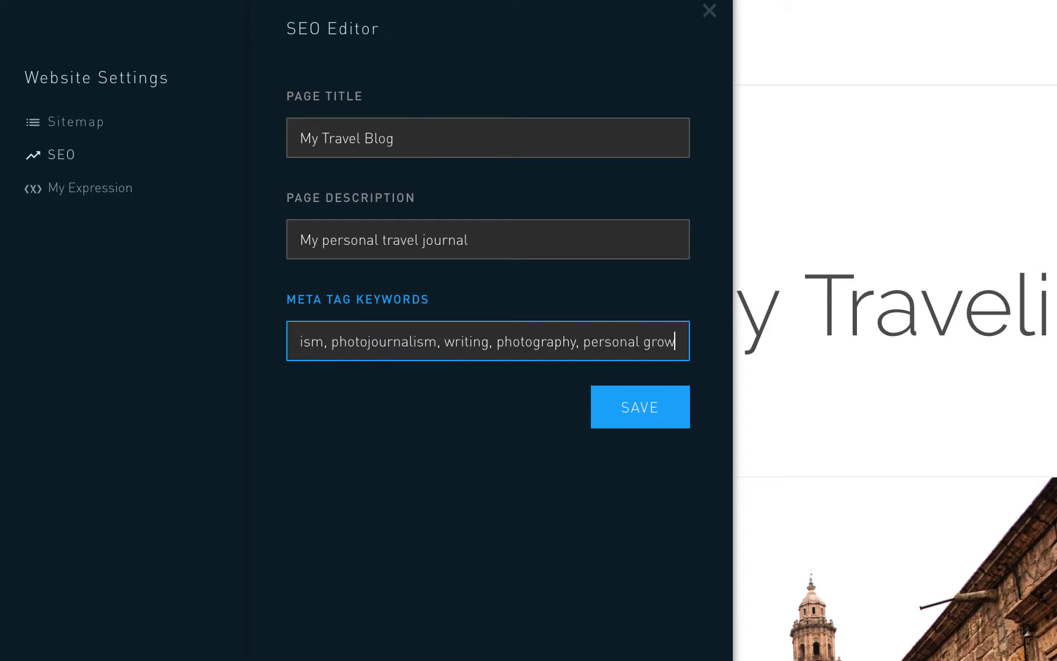
{"action": "left_click", "coordinate": [639, 407]}
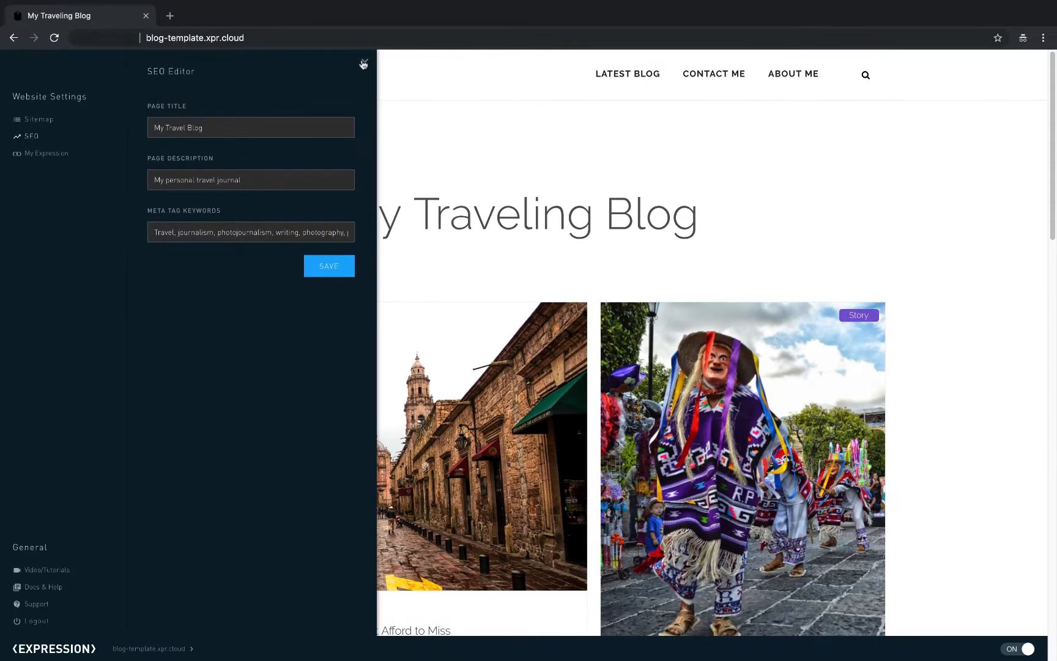
{"action": "left_click", "coordinate": [363, 64]}
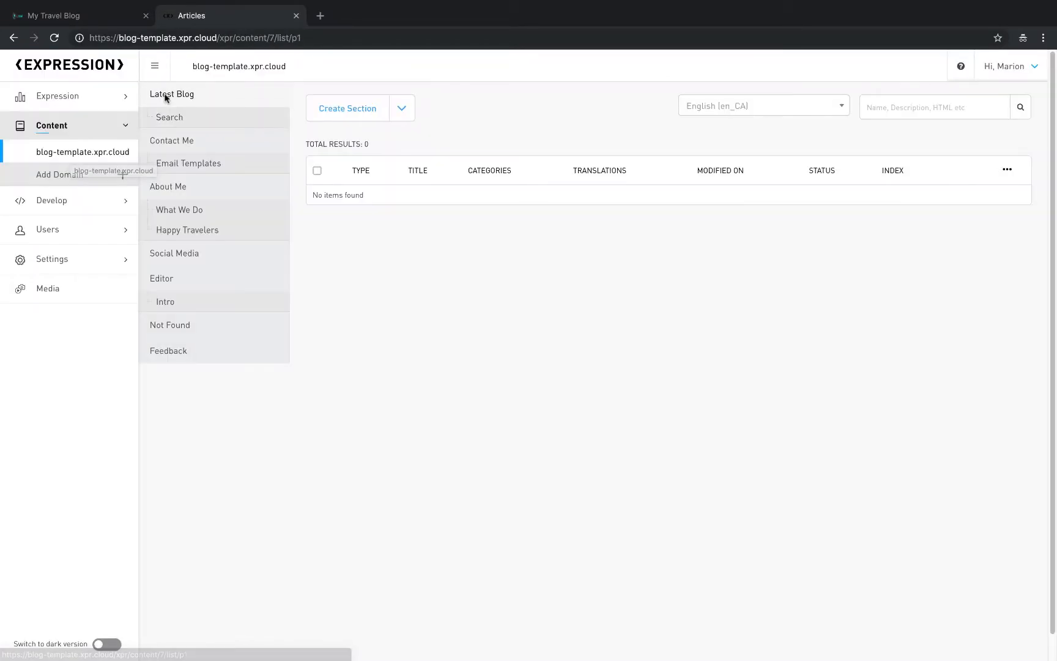
Open the Latest Blog section, then go to the developer Bundles section for the AboutUs bundle.
{"action": "left_click", "coordinate": [171, 93]}
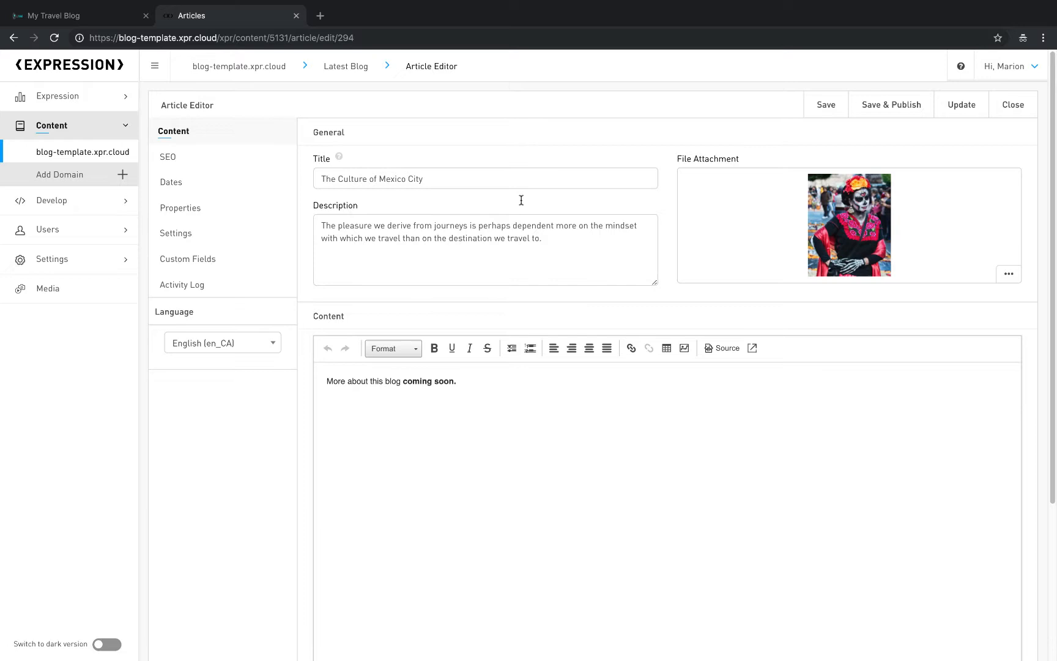
{"action": "mouse_move", "coordinate": [724, 521]}
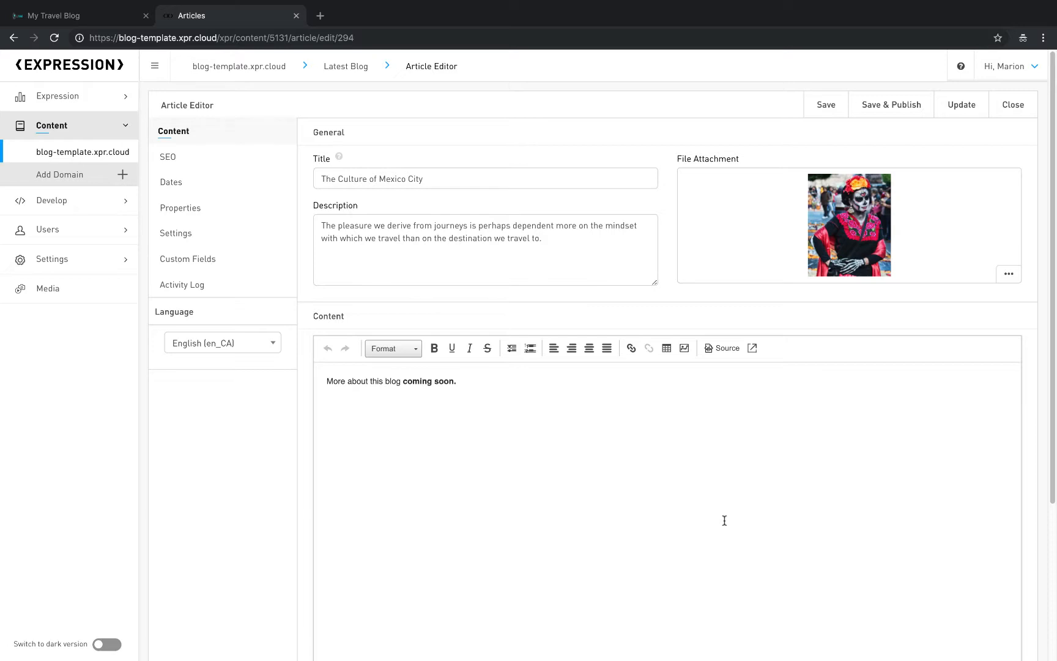
{"action": "mouse_move", "coordinate": [534, 479]}
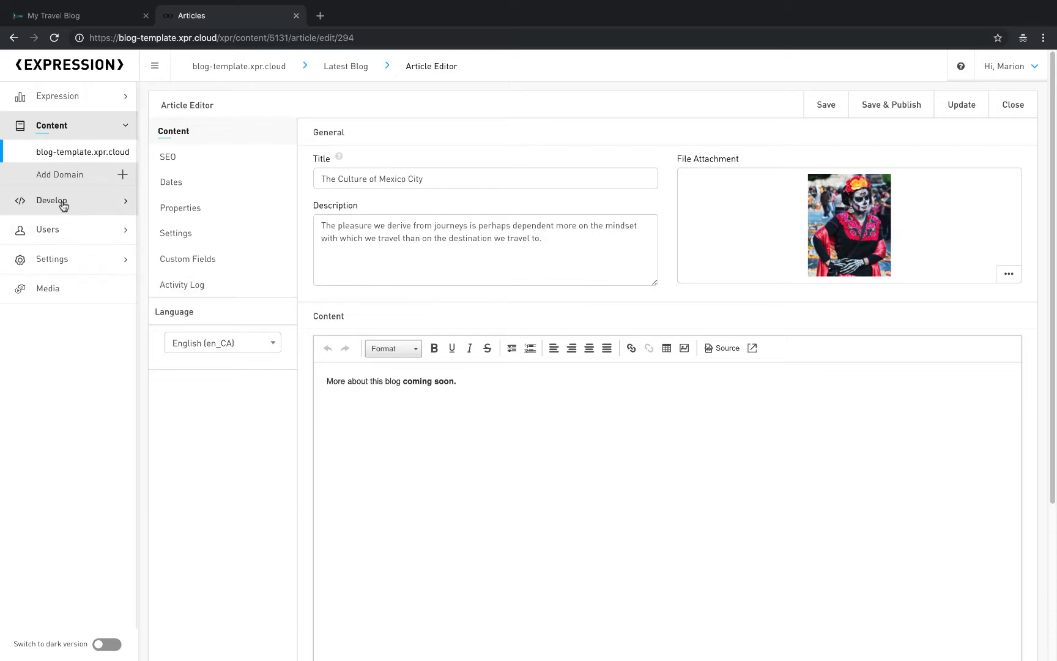
{"action": "left_click", "coordinate": [51, 181]}
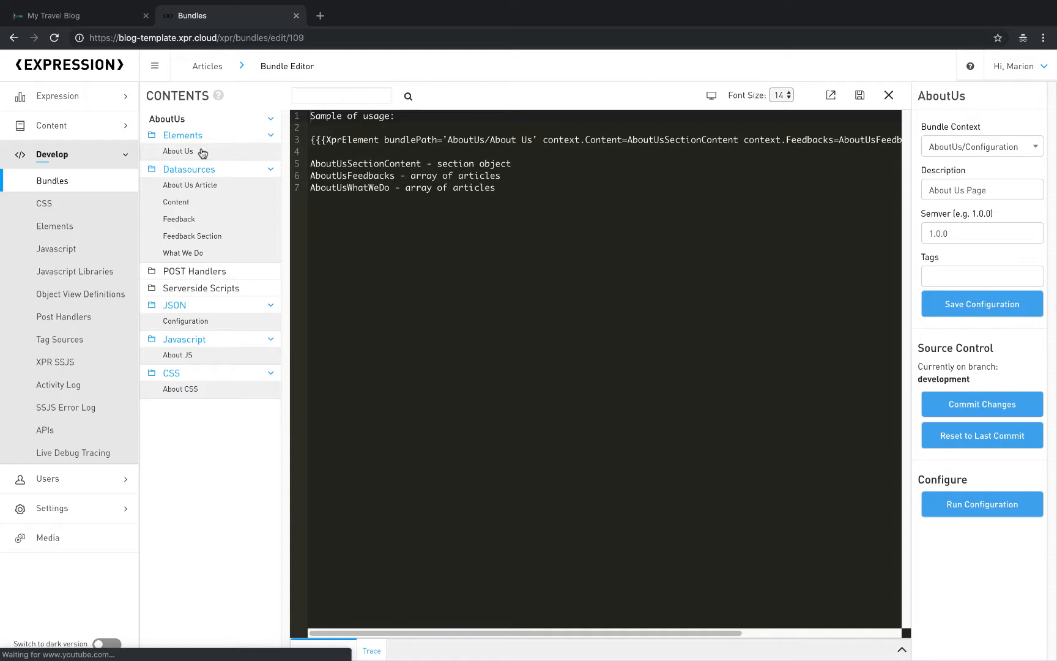
View the About Us element's template code, then return to the full bundles list.
{"action": "left_click", "coordinate": [177, 151]}
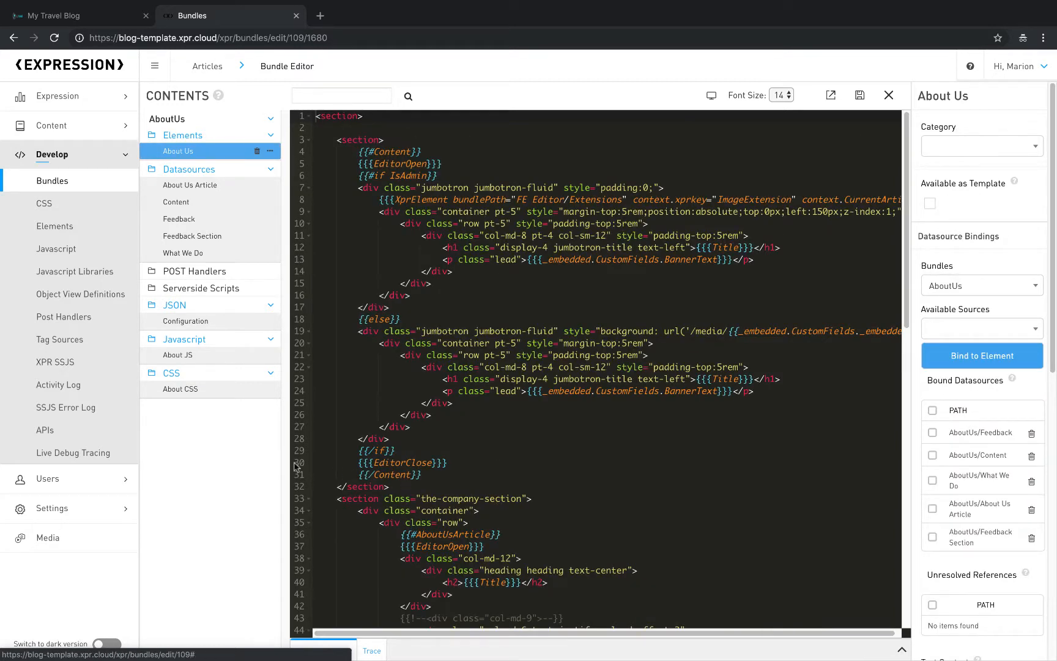
{"action": "left_click", "coordinate": [179, 389]}
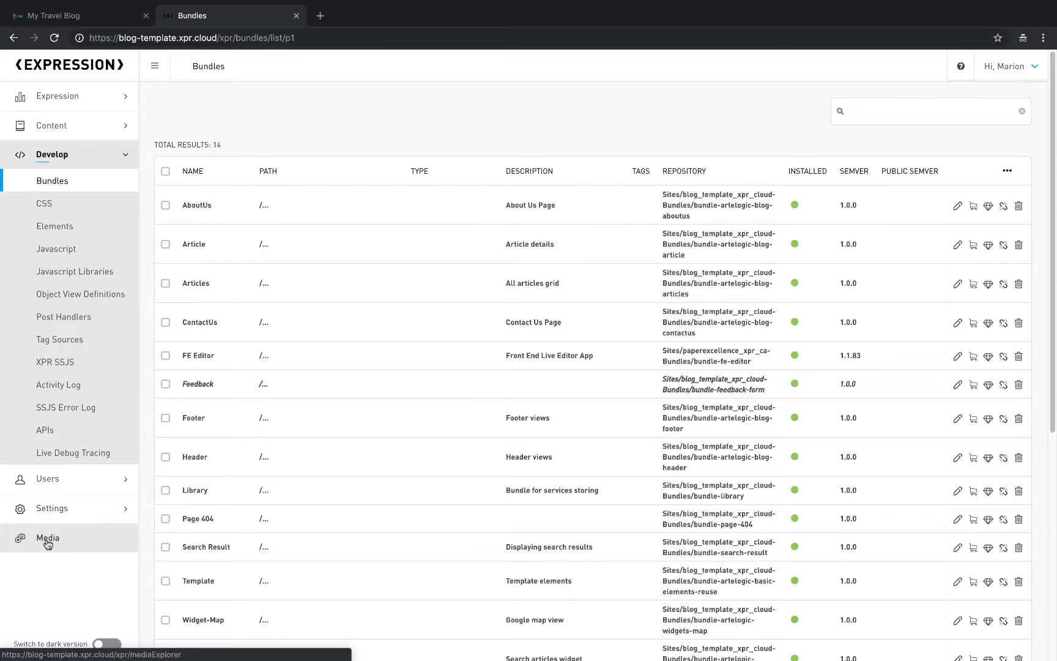
Browse the media library and its file upload screen, then go back to the media list.
{"action": "left_click", "coordinate": [47, 537]}
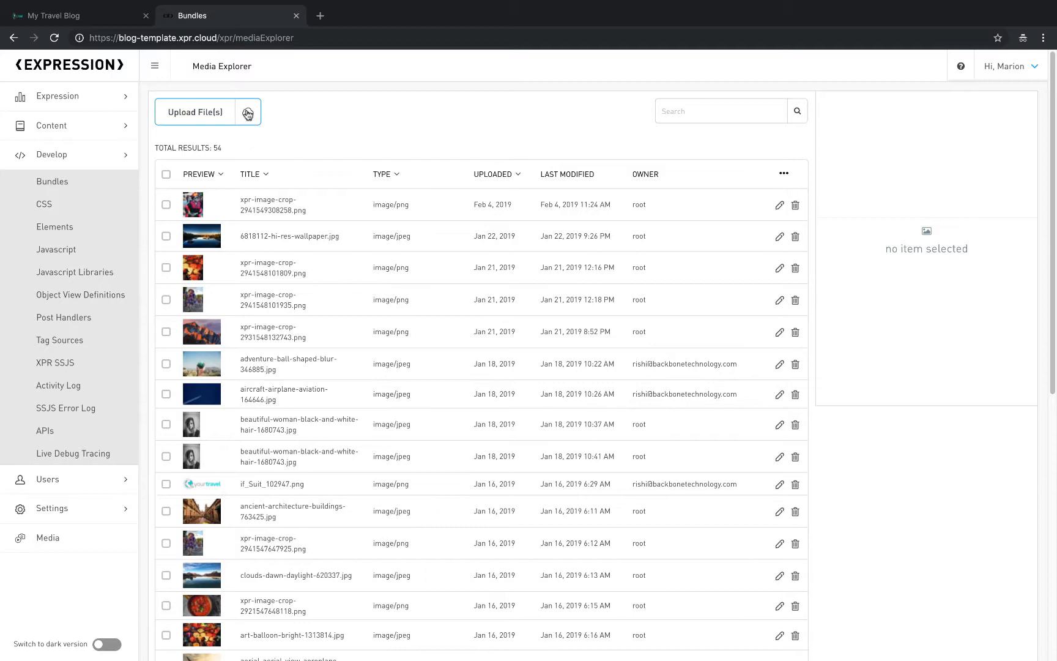
{"action": "left_click", "coordinate": [194, 112]}
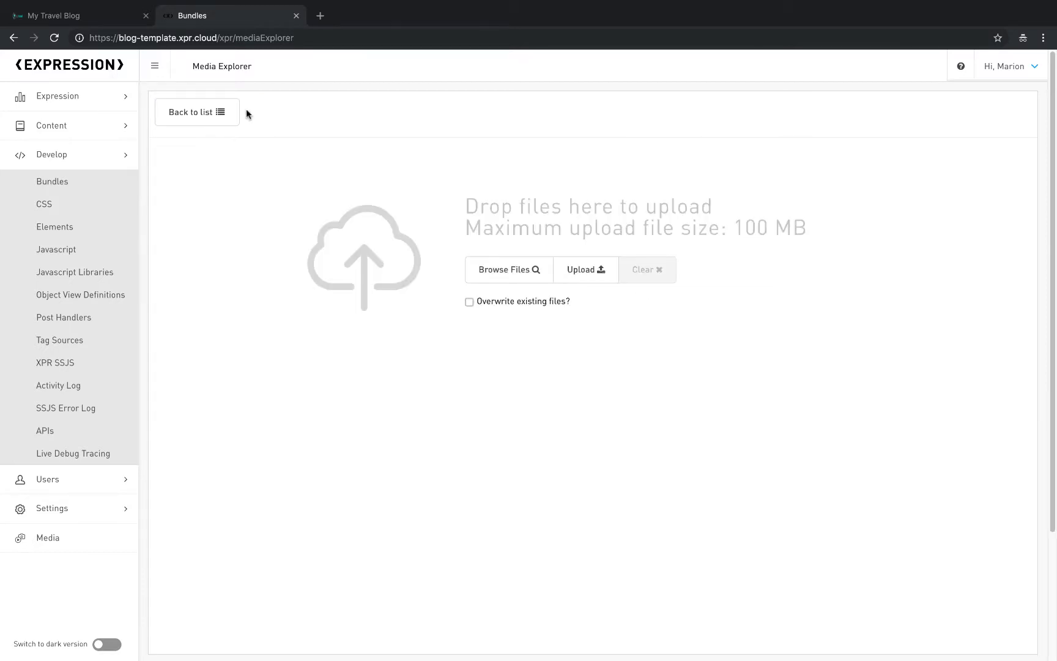
{"action": "left_click", "coordinate": [196, 112]}
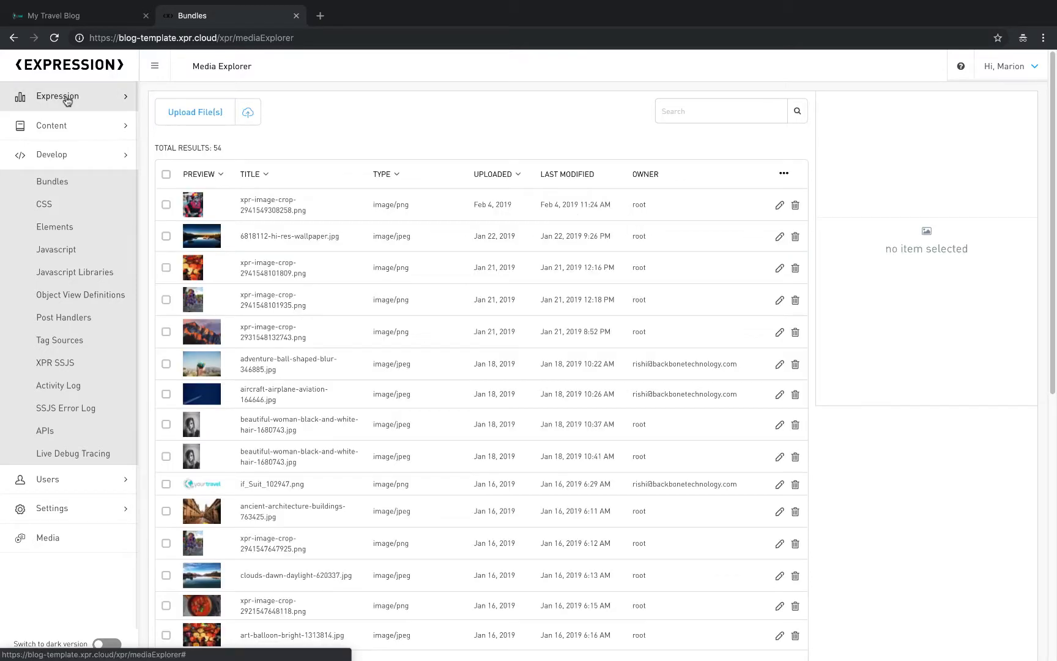
Switch back to the travel blog tab and follow on to the documentation site's Users page.
{"action": "left_click", "coordinate": [61, 15]}
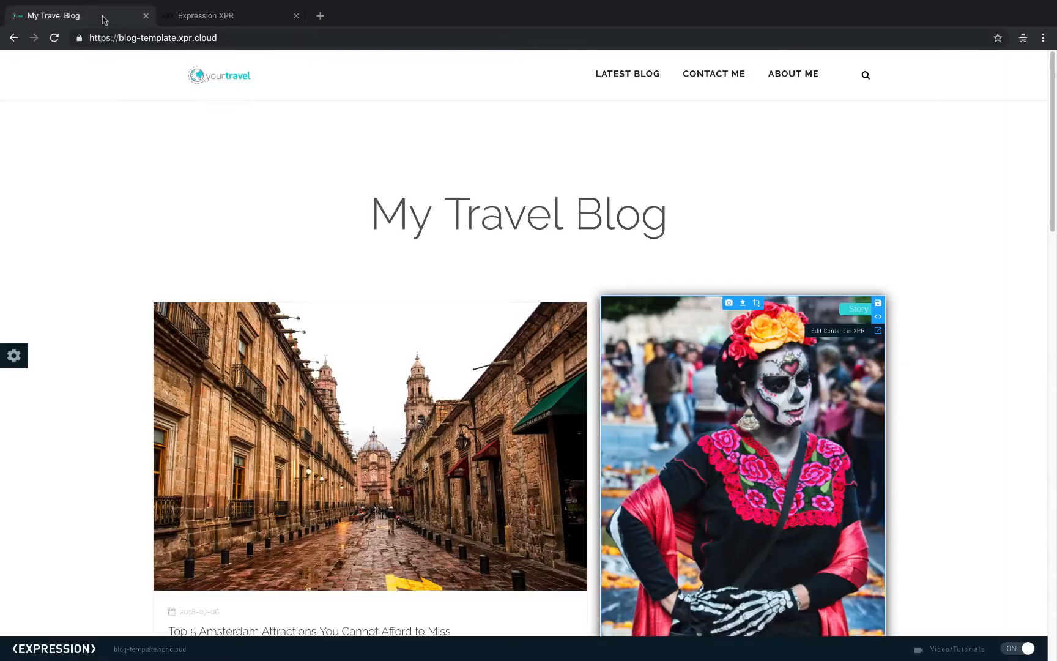
{"action": "left_click", "coordinate": [13, 355]}
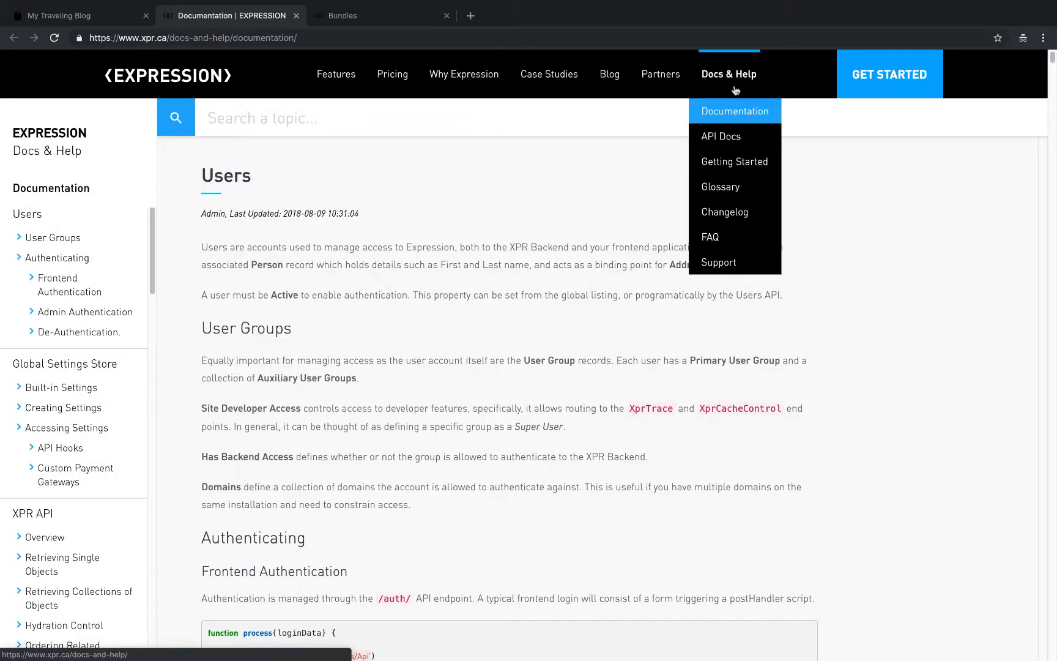
Visit the API Docs and Getting Started pages on xpr.ca, then return to the travel blog tab.
{"action": "left_click", "coordinate": [721, 137]}
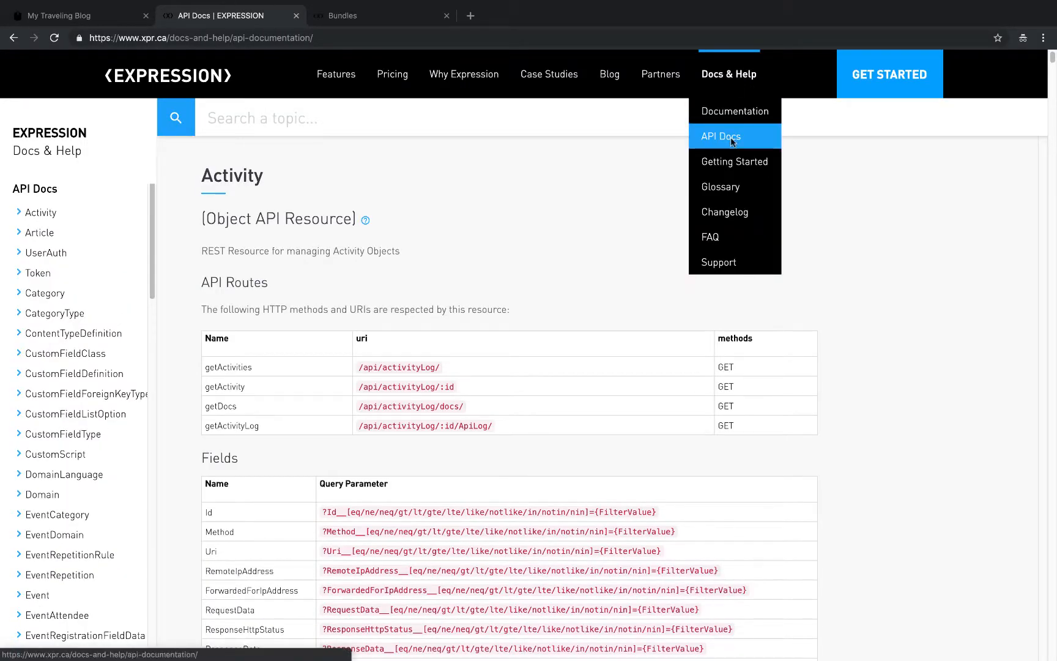
{"action": "left_click", "coordinate": [733, 160]}
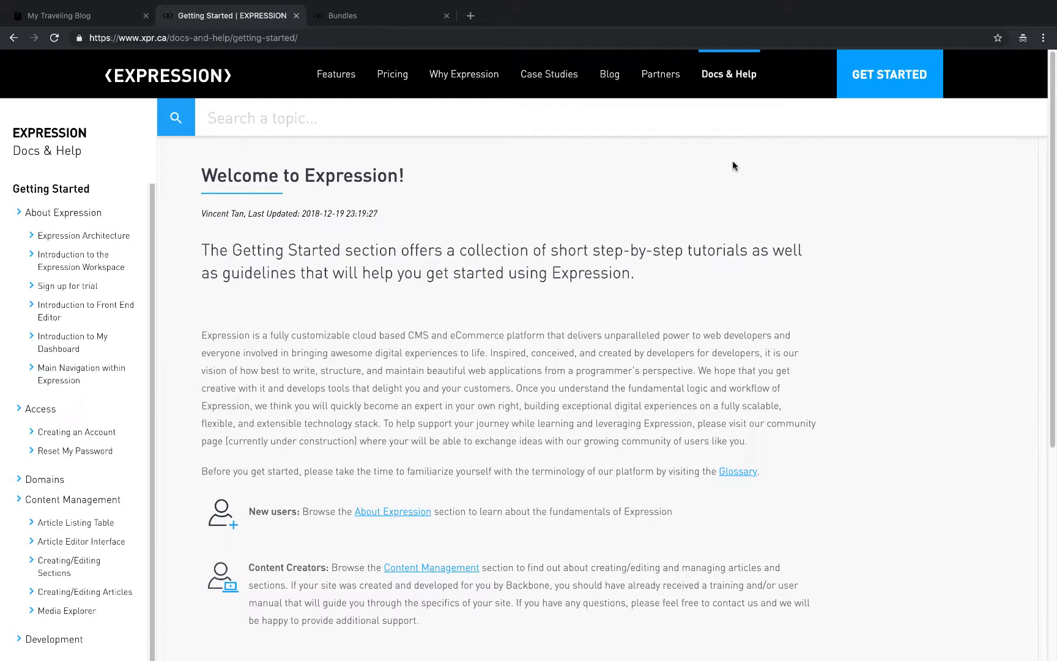
{"action": "left_click", "coordinate": [729, 74]}
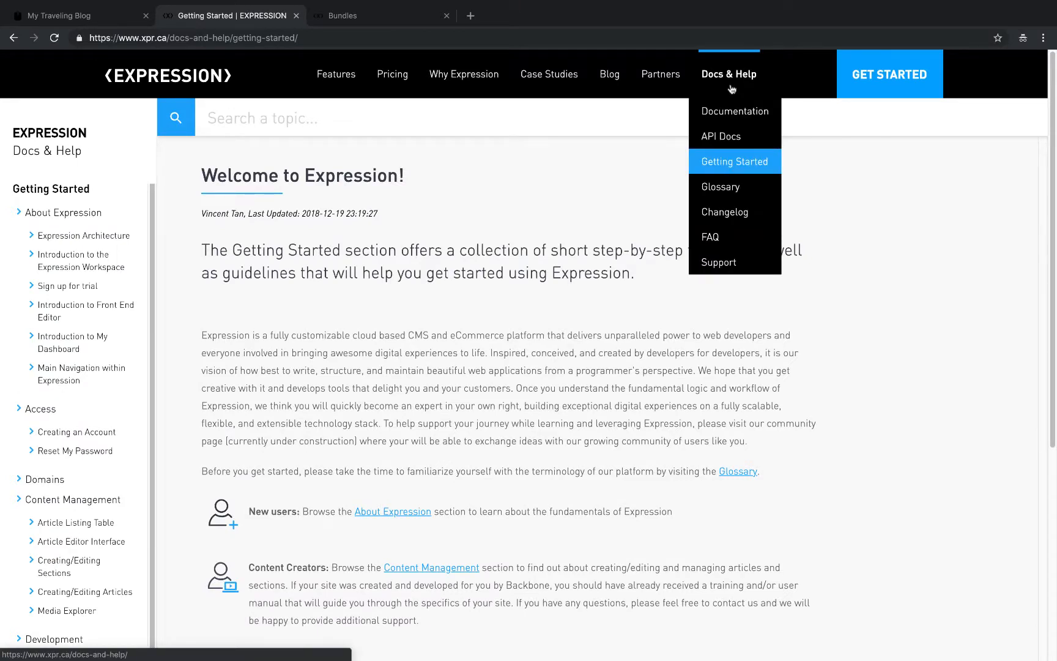
{"action": "left_click", "coordinate": [74, 15]}
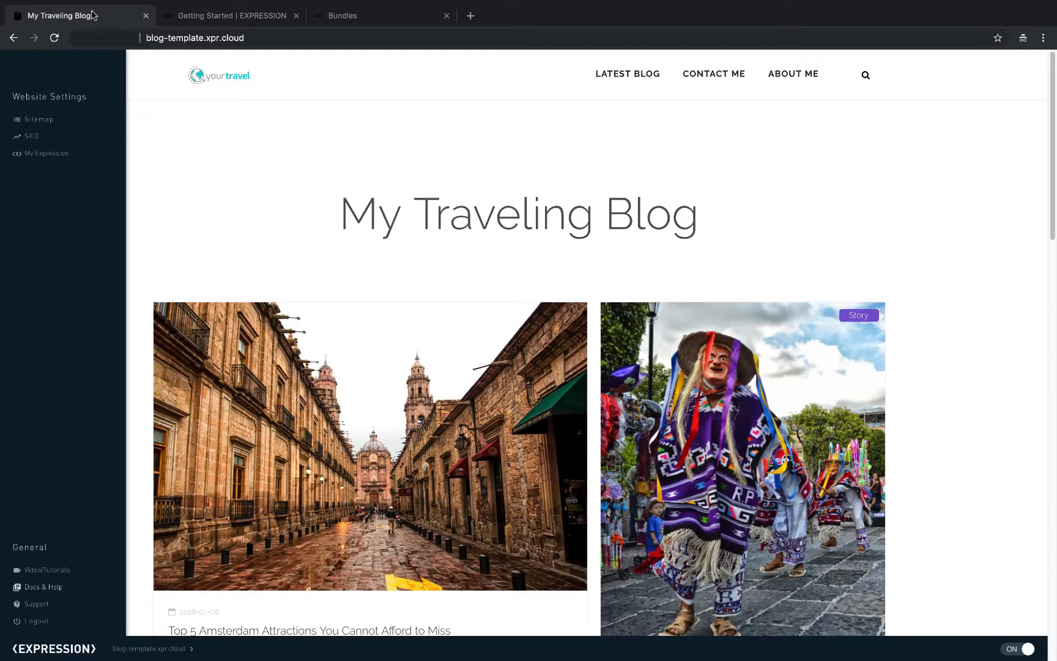
Open Expression's Support contact page from Website Settings > General in a new tab.
{"action": "left_click", "coordinate": [47, 569]}
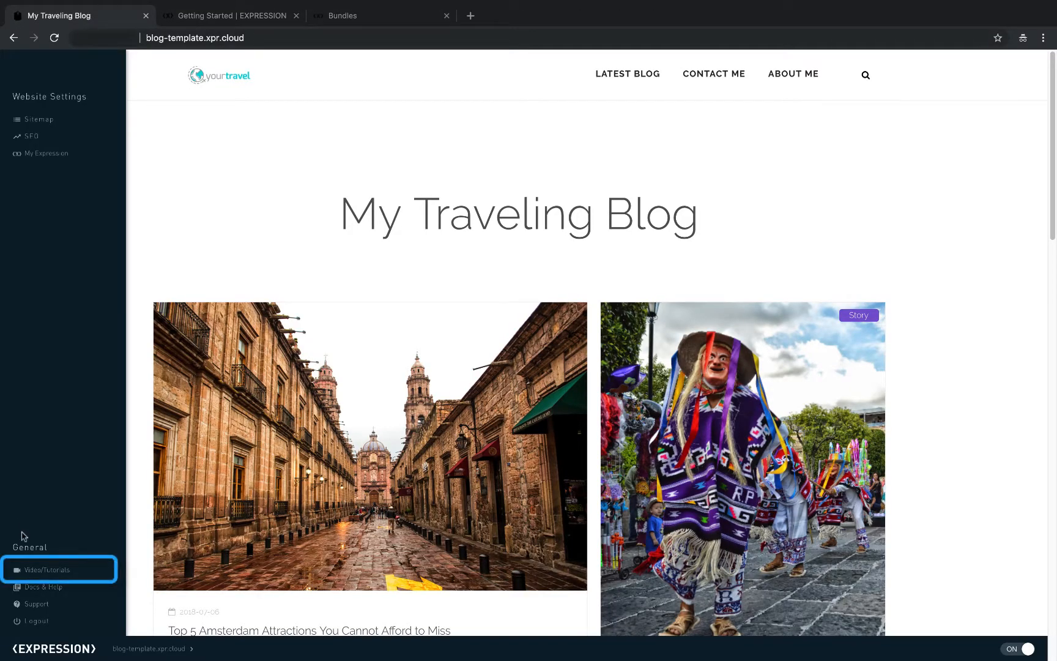
{"action": "left_click", "coordinate": [45, 569]}
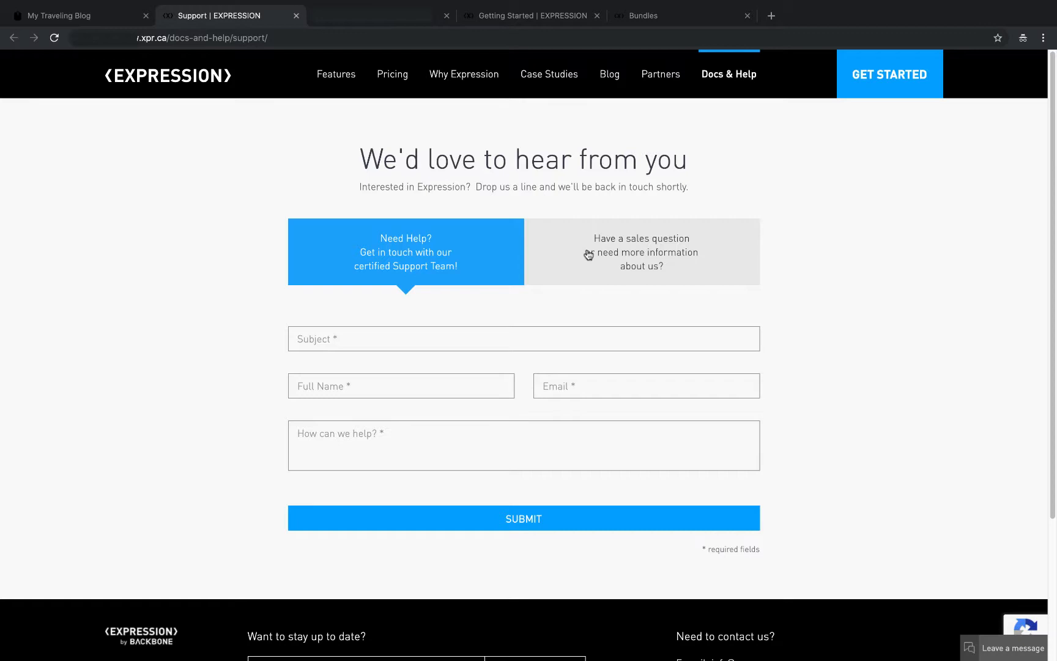
Switch the Support page to the 'Have a sales question' contact form.
{"action": "left_click", "coordinate": [641, 251]}
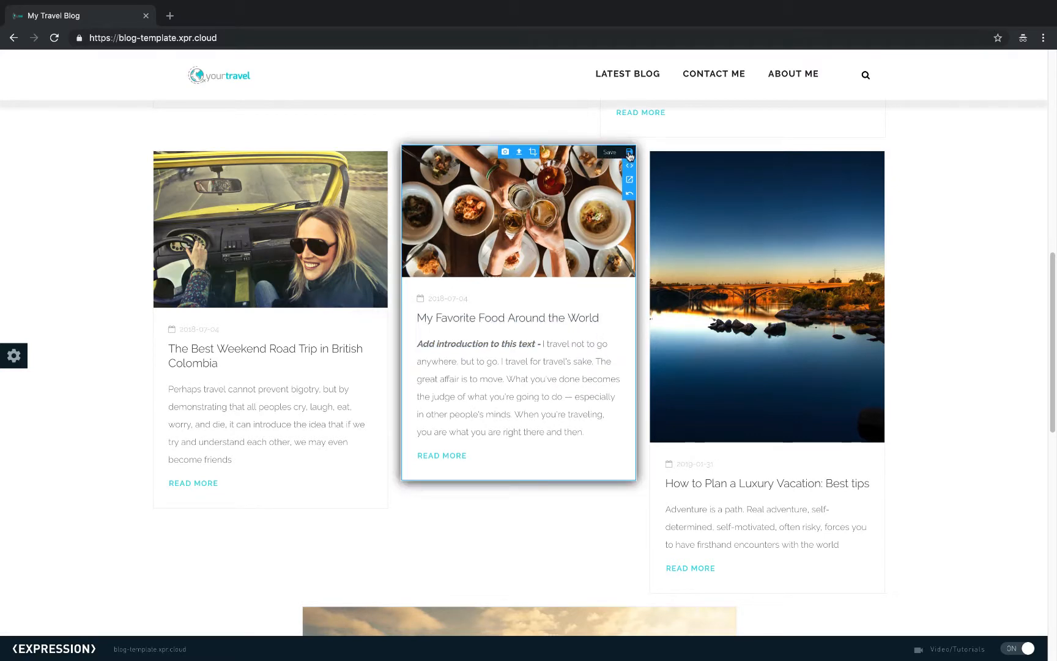
Add 'keep this trip in mind next time you book!' to the Luxury Vacation article's content.
{"action": "left_click", "coordinate": [627, 151]}
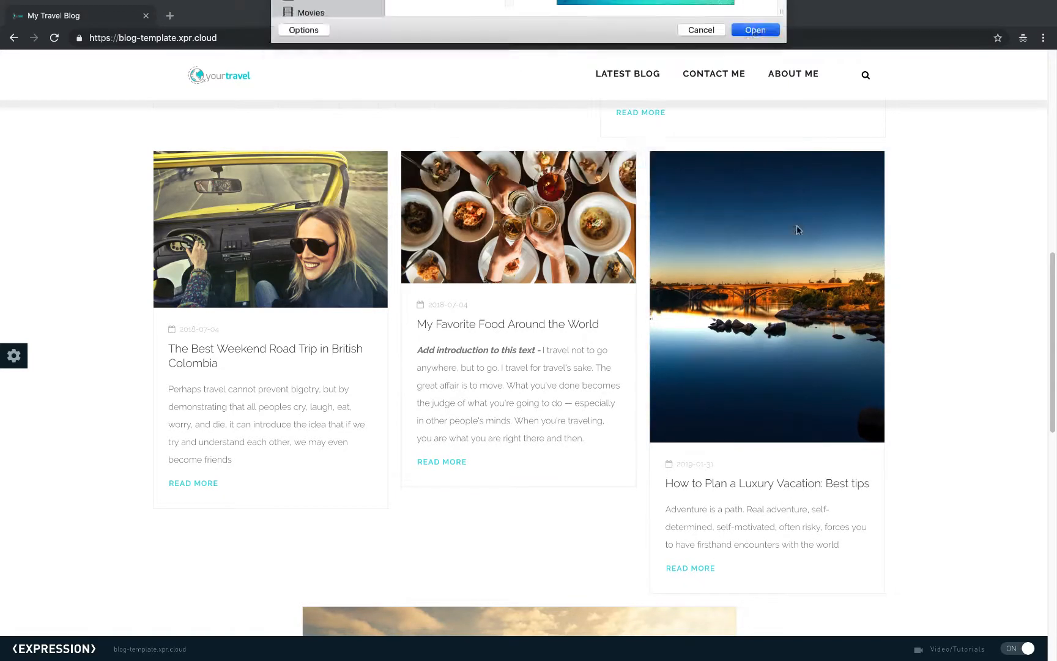
{"action": "left_click", "coordinate": [754, 30]}
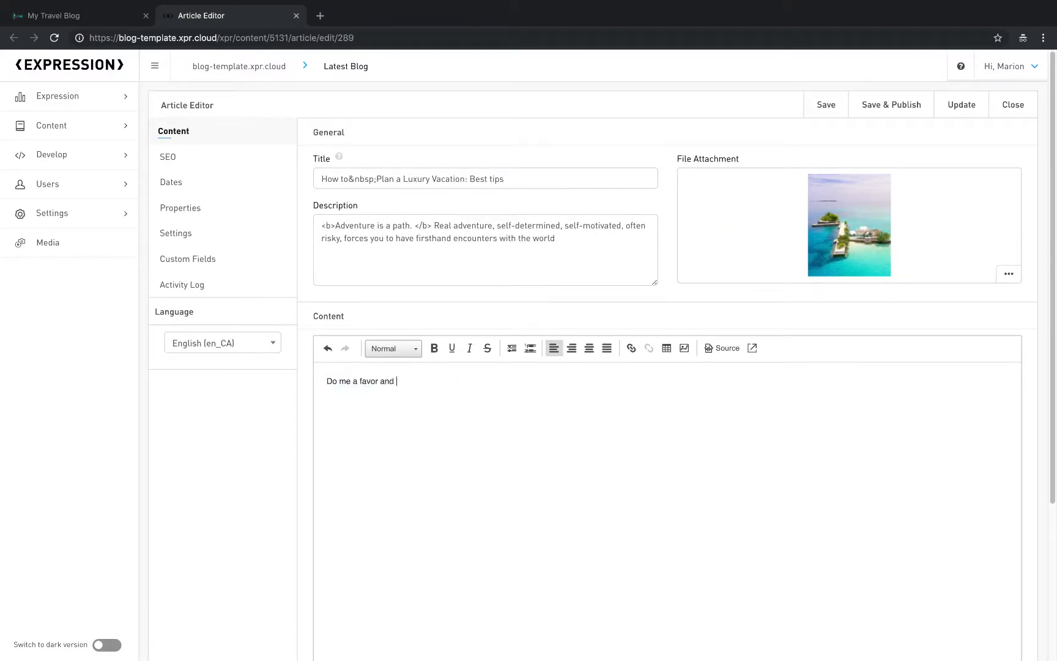
{"action": "type", "text": "keep this trip in mind next time you book! > A"}
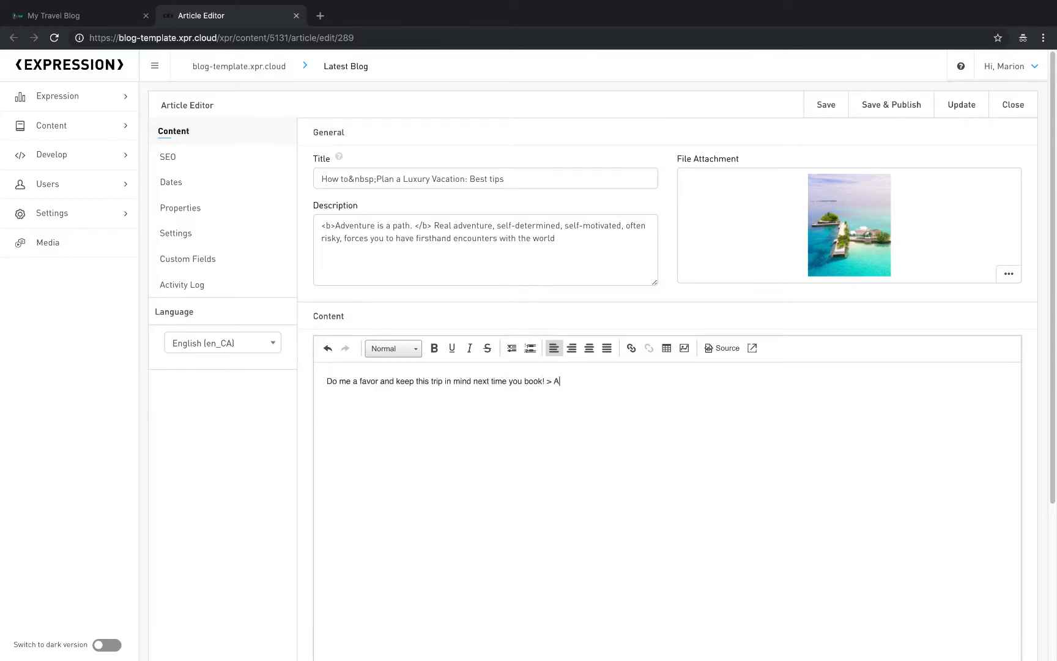
{"action": "left_click", "coordinate": [1012, 105]}
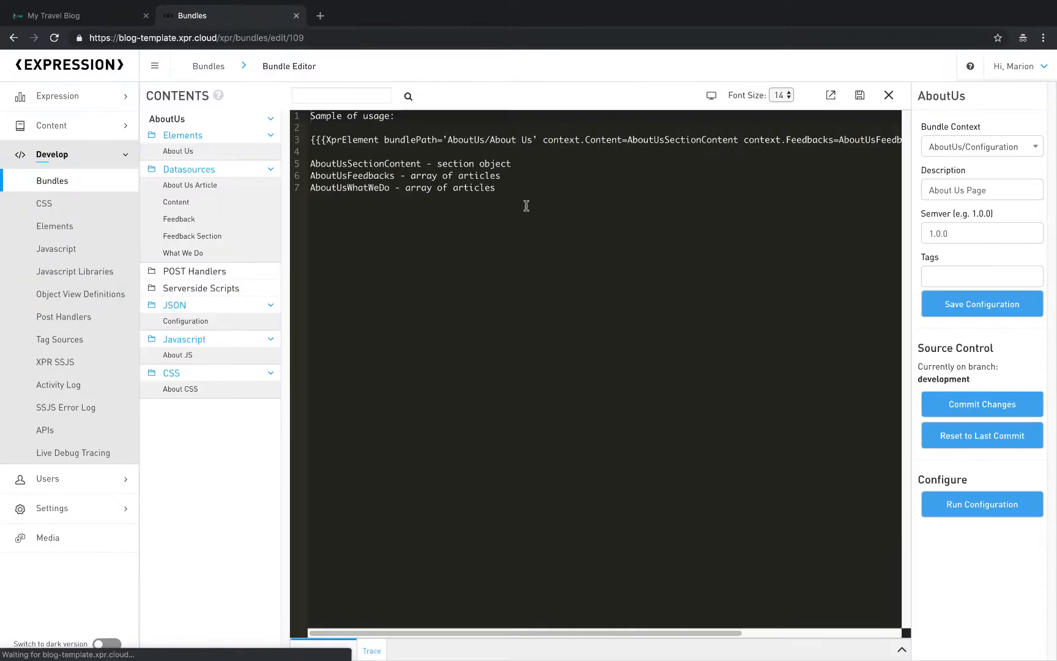
View the About Us element's template code in the bundle editor.
{"action": "left_click", "coordinate": [177, 152]}
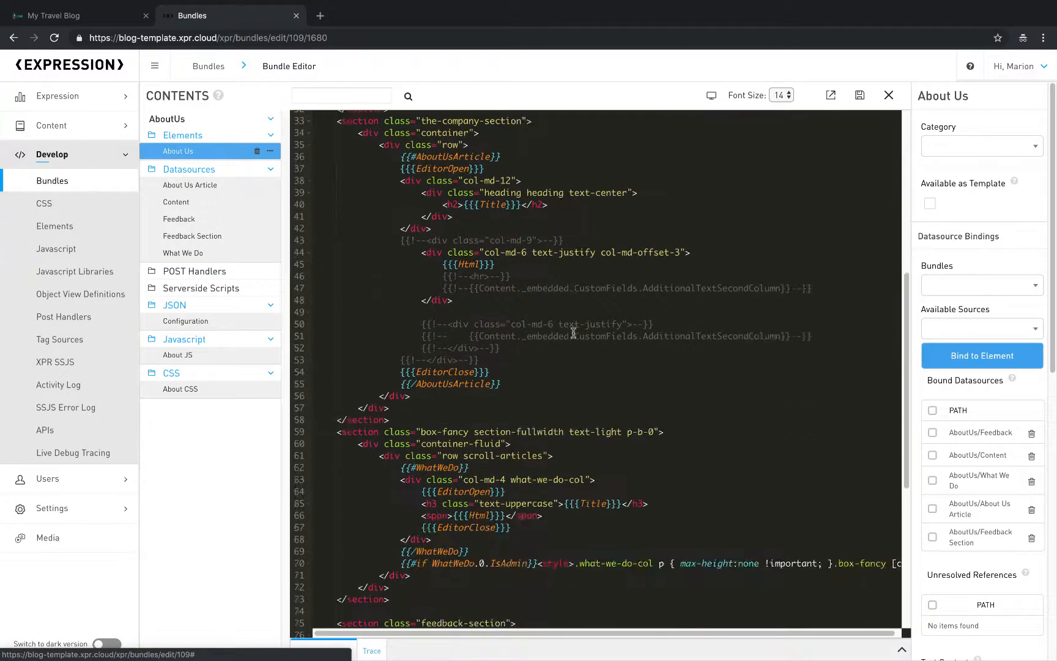